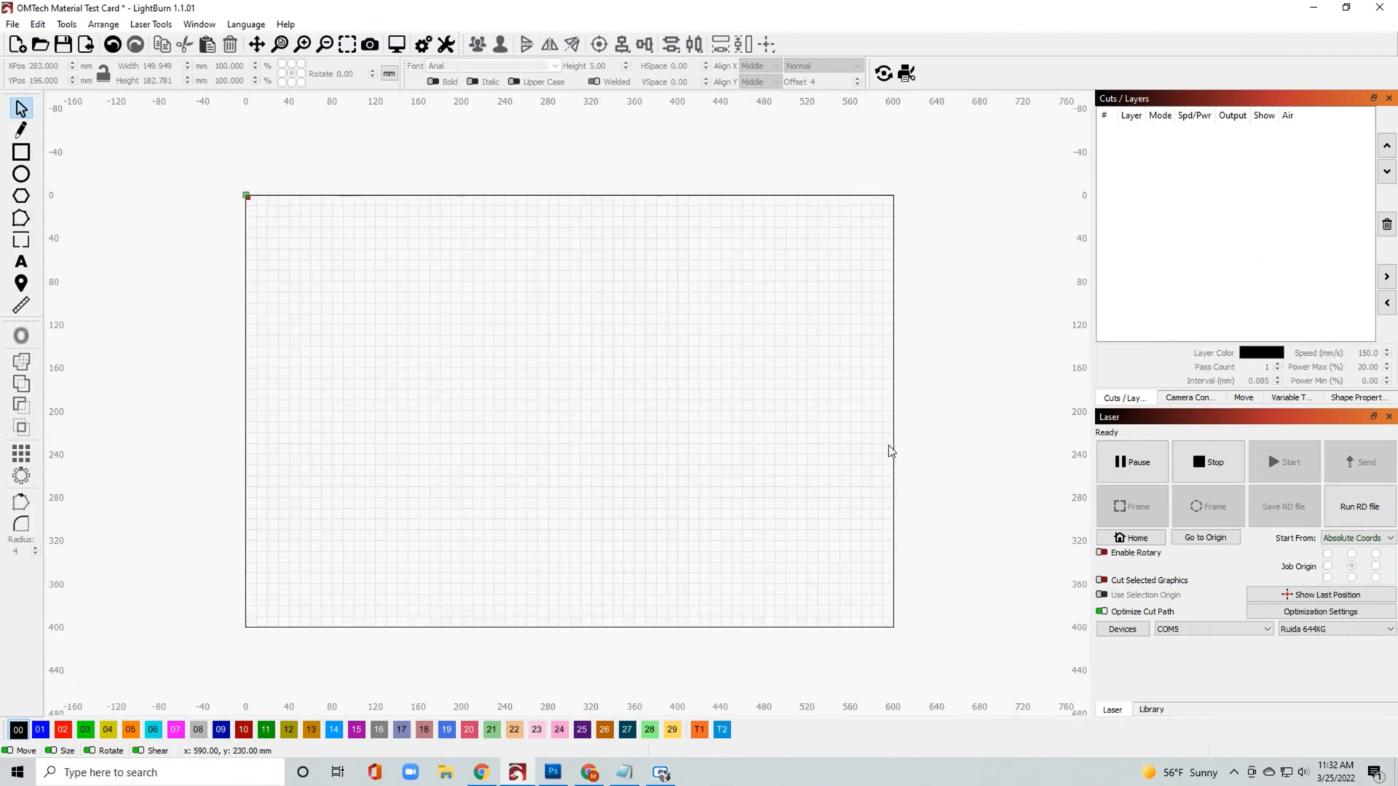
mouse_move(545, 394)
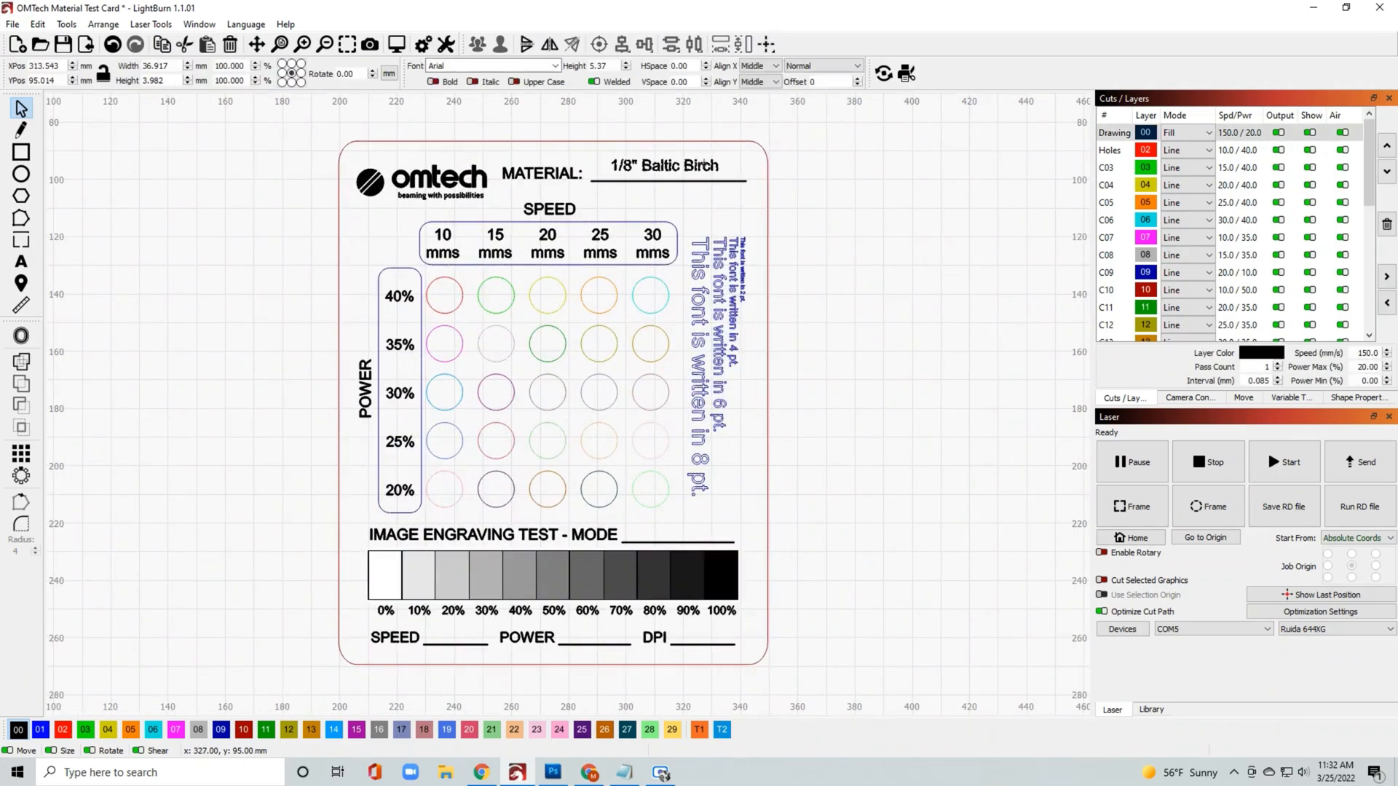
- Open the OMTech Material Test Card file with its speed/power grid and image test
click(664, 166)
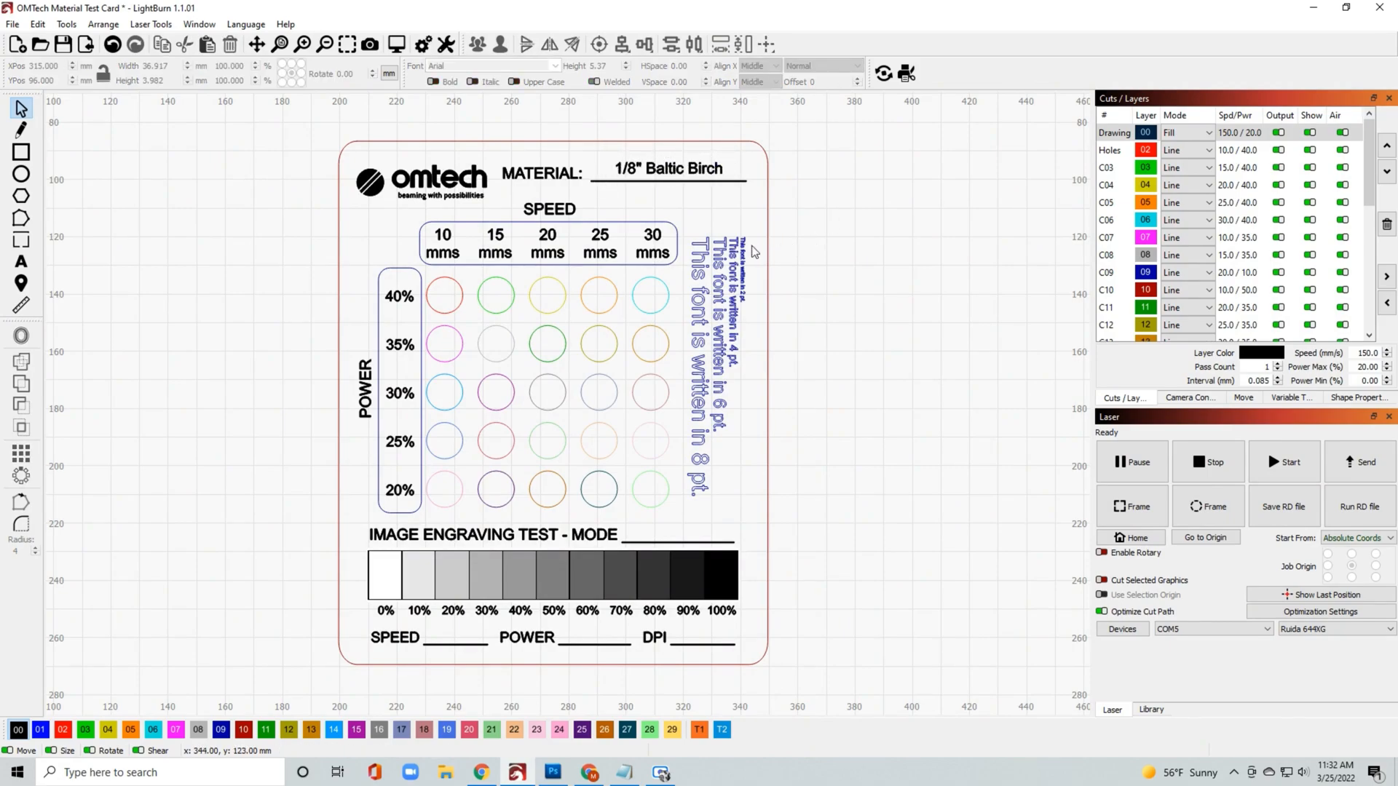
mouse_move(462, 242)
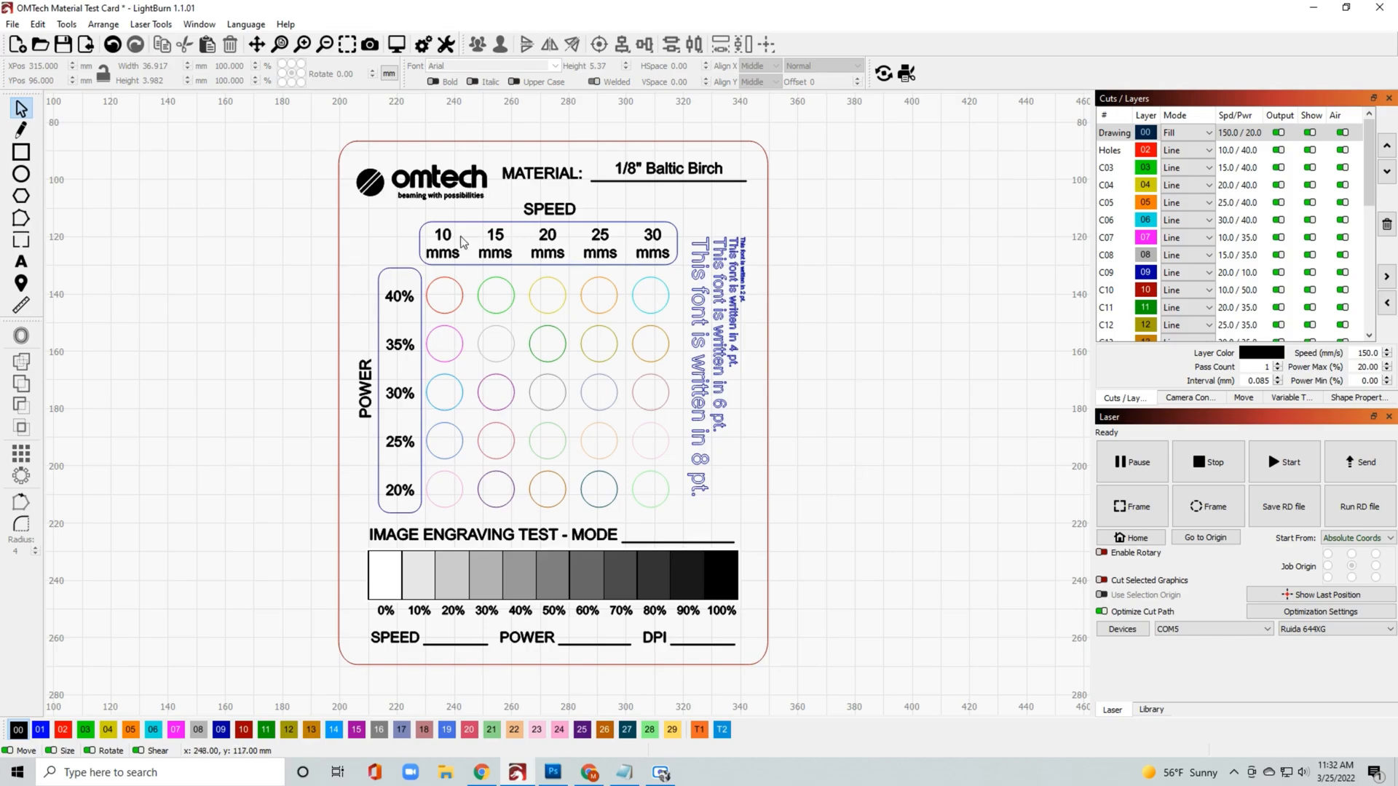
mouse_move(364, 319)
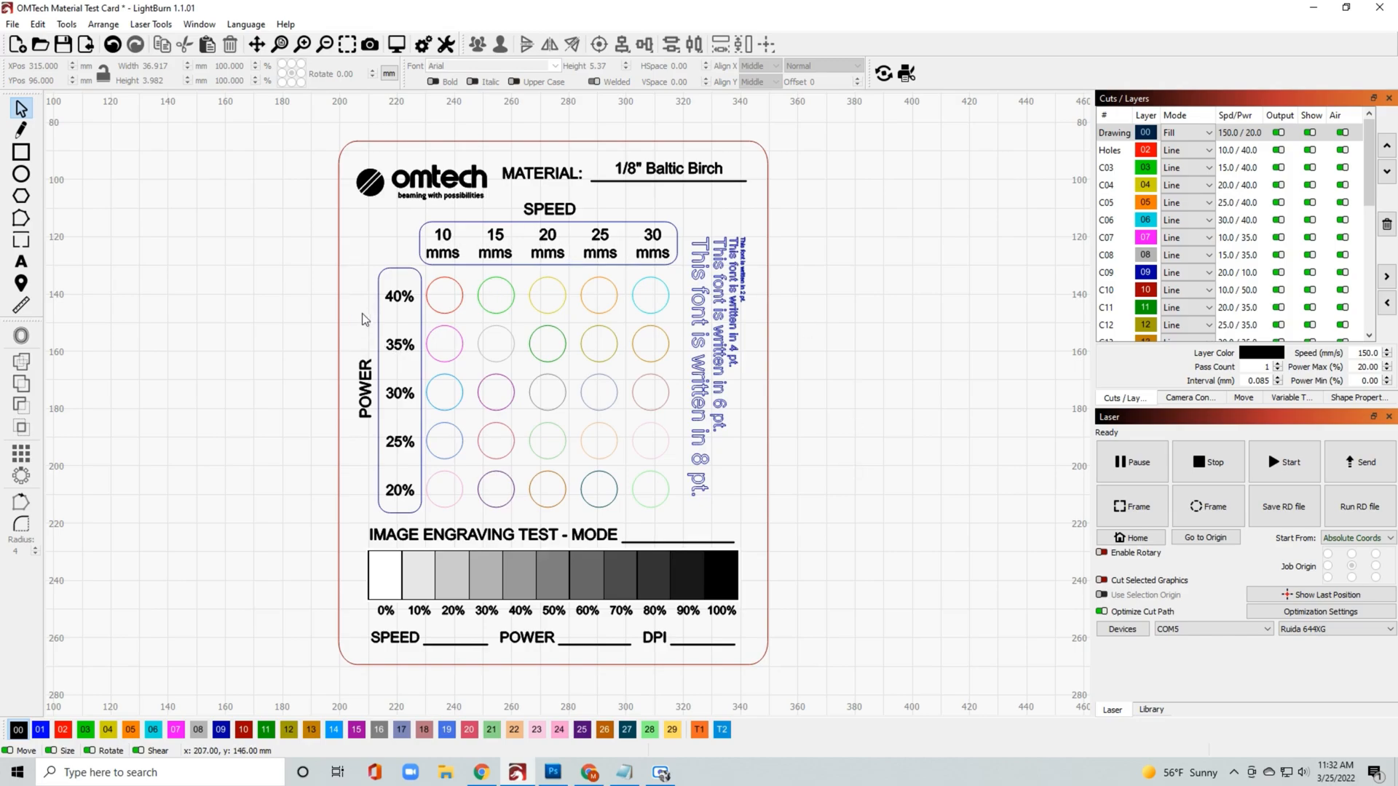
mouse_move(452, 332)
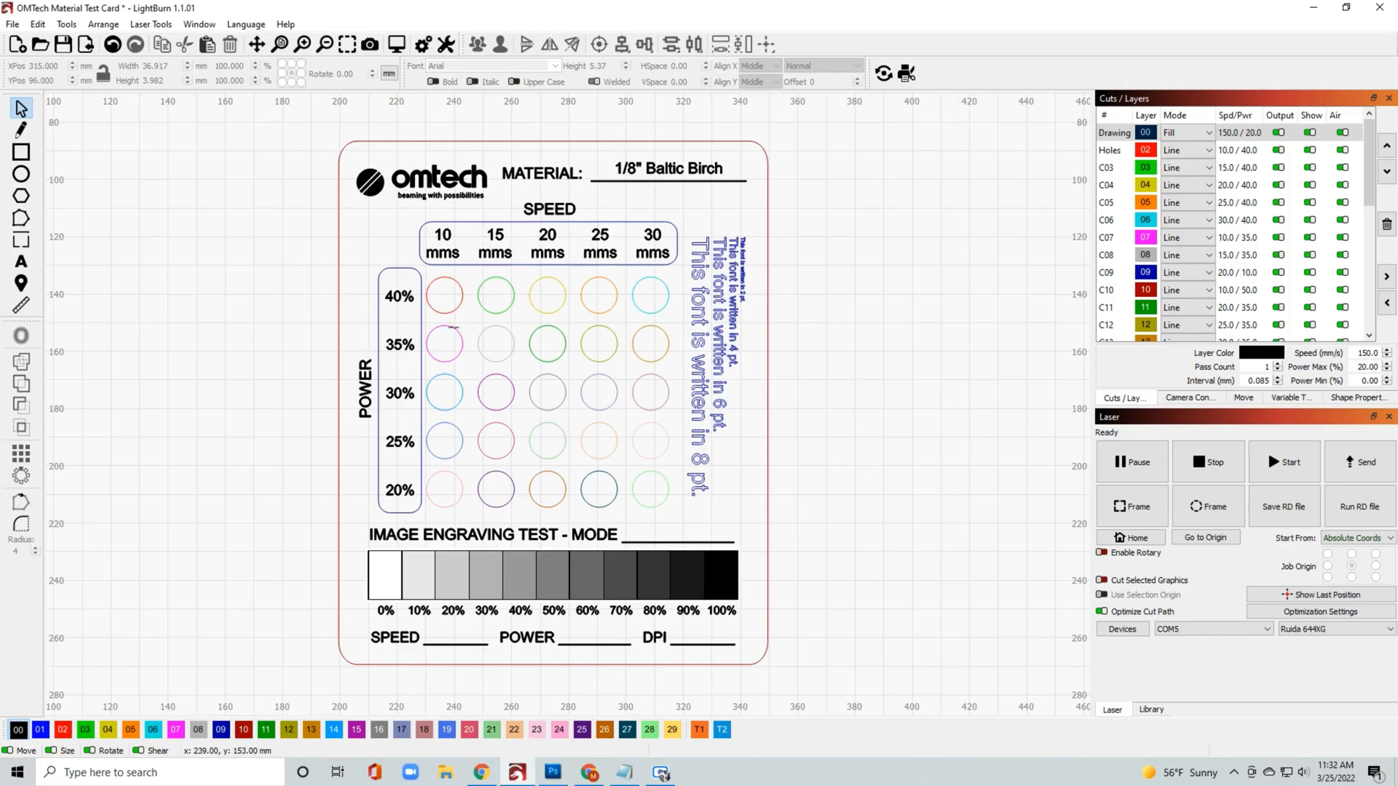
click(442, 242)
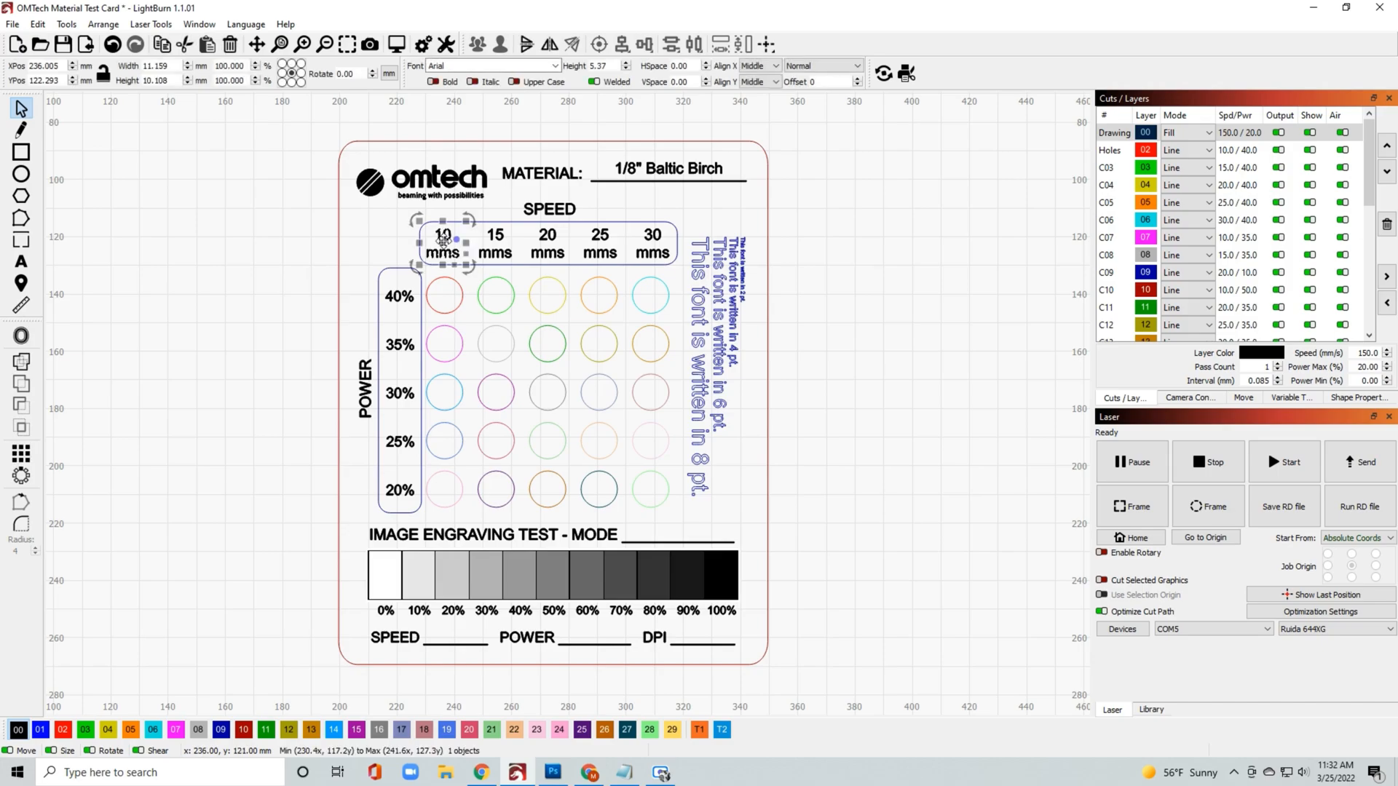
click(396, 295)
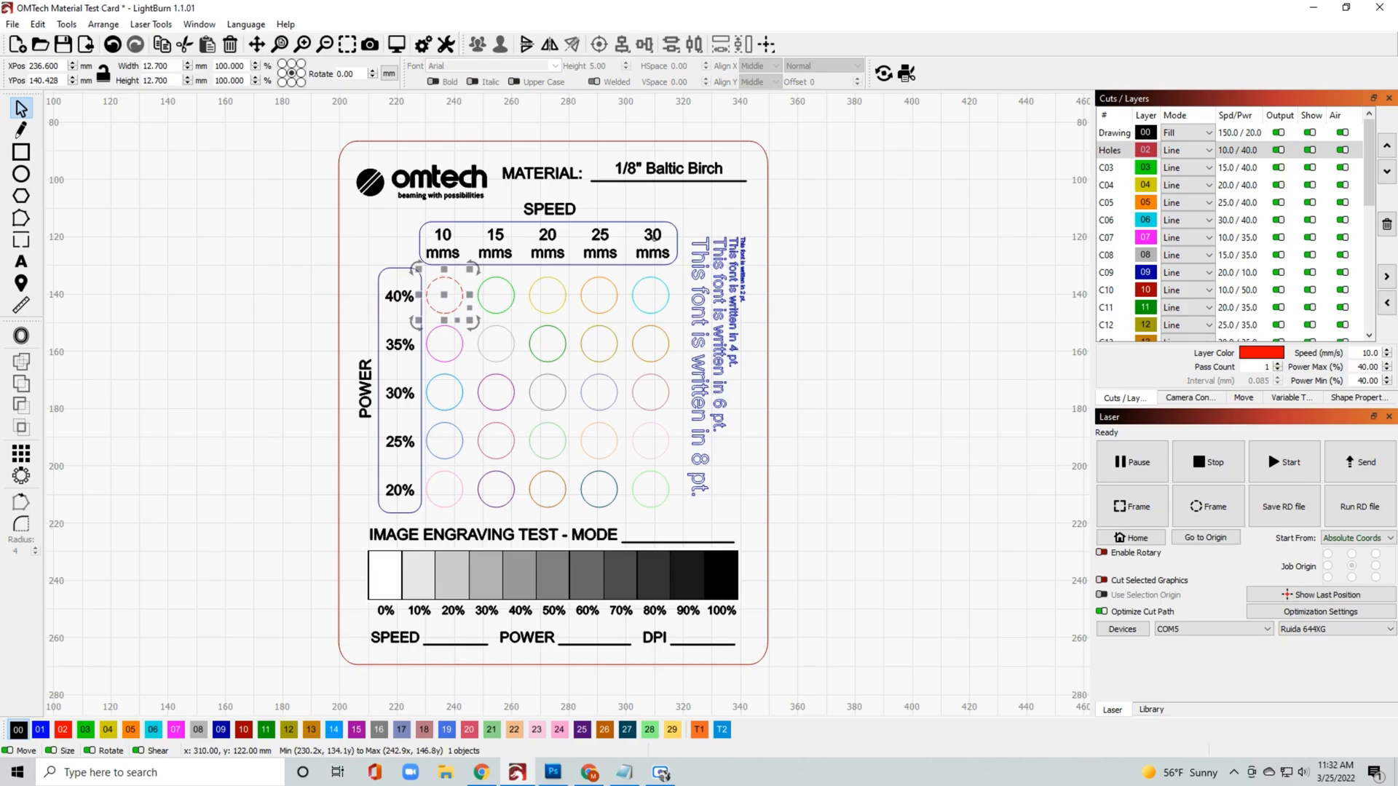
click(651, 243)
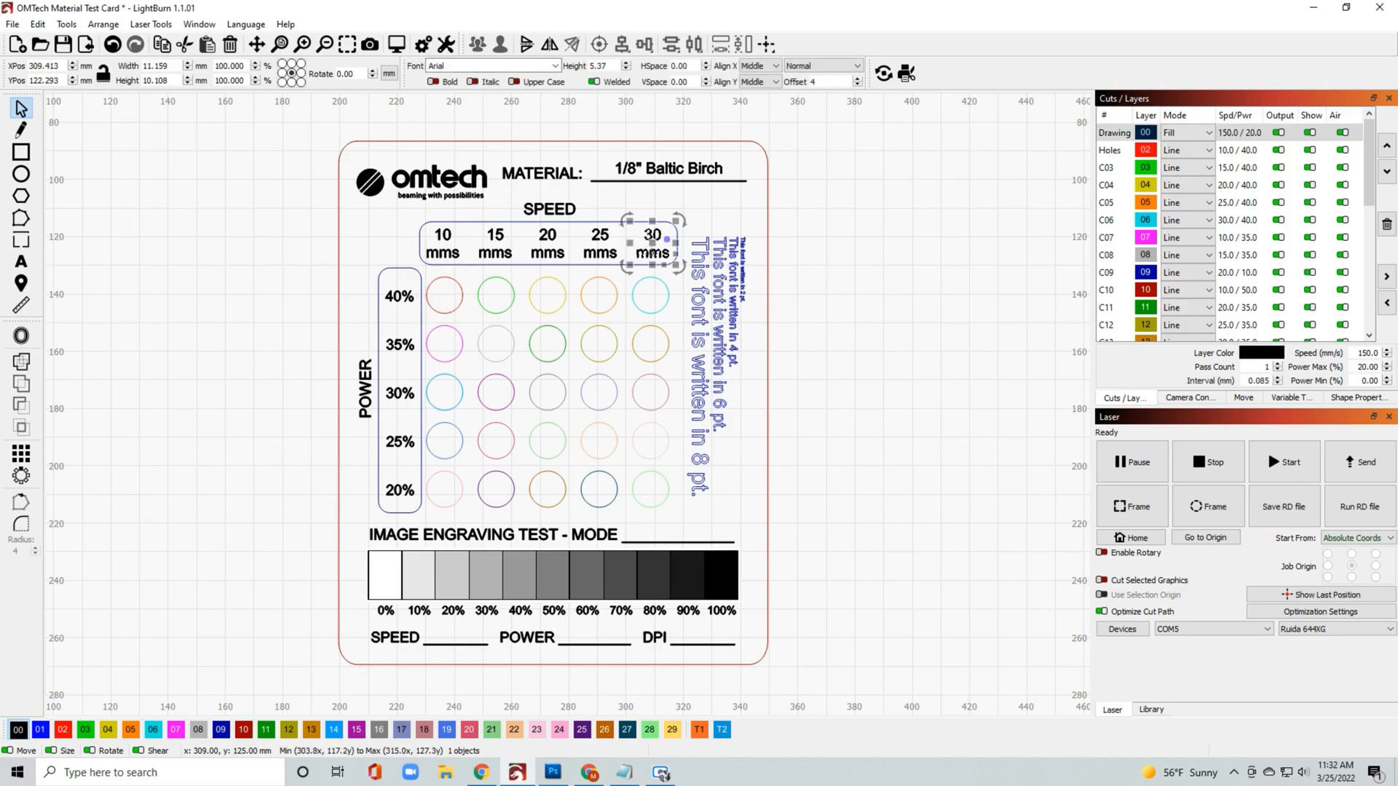
mouse_move(434, 493)
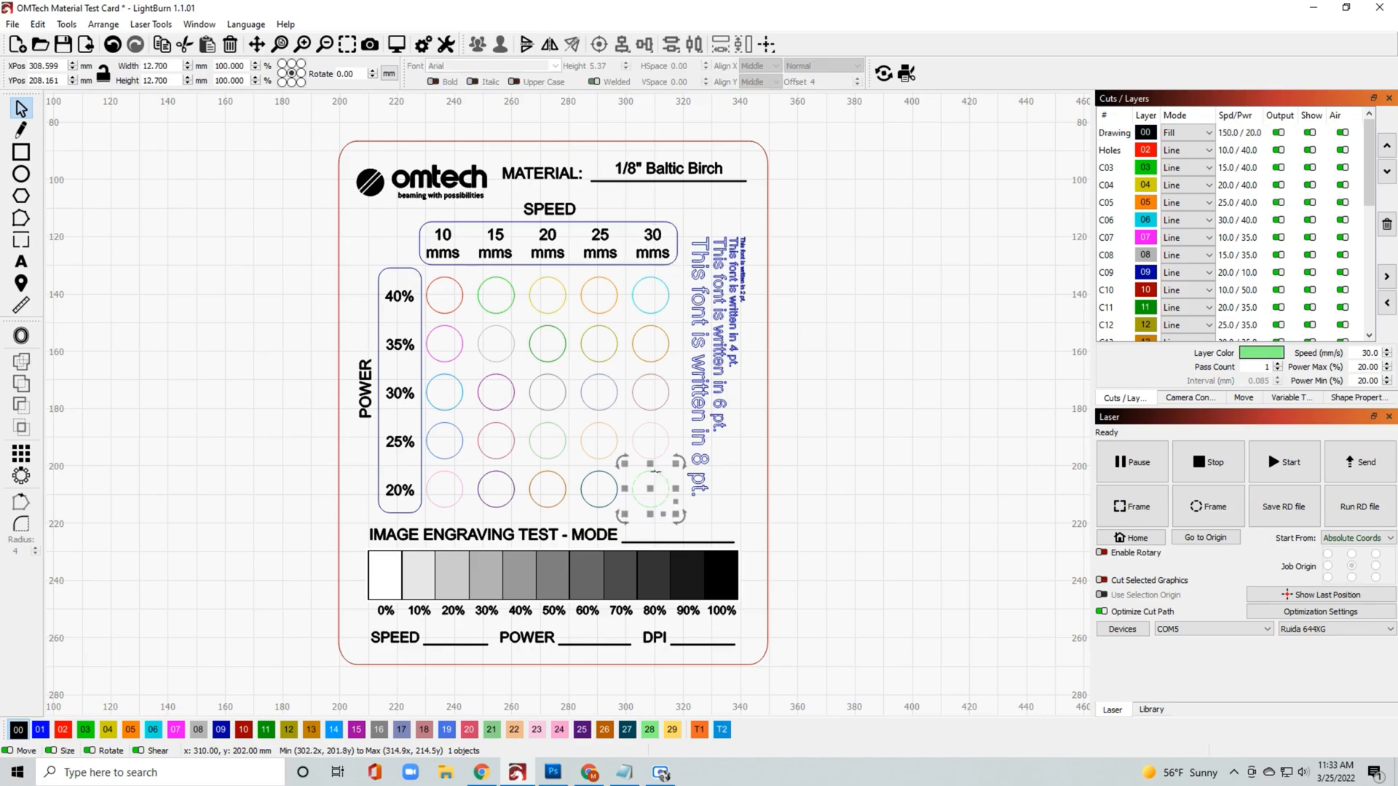
mouse_move(624, 430)
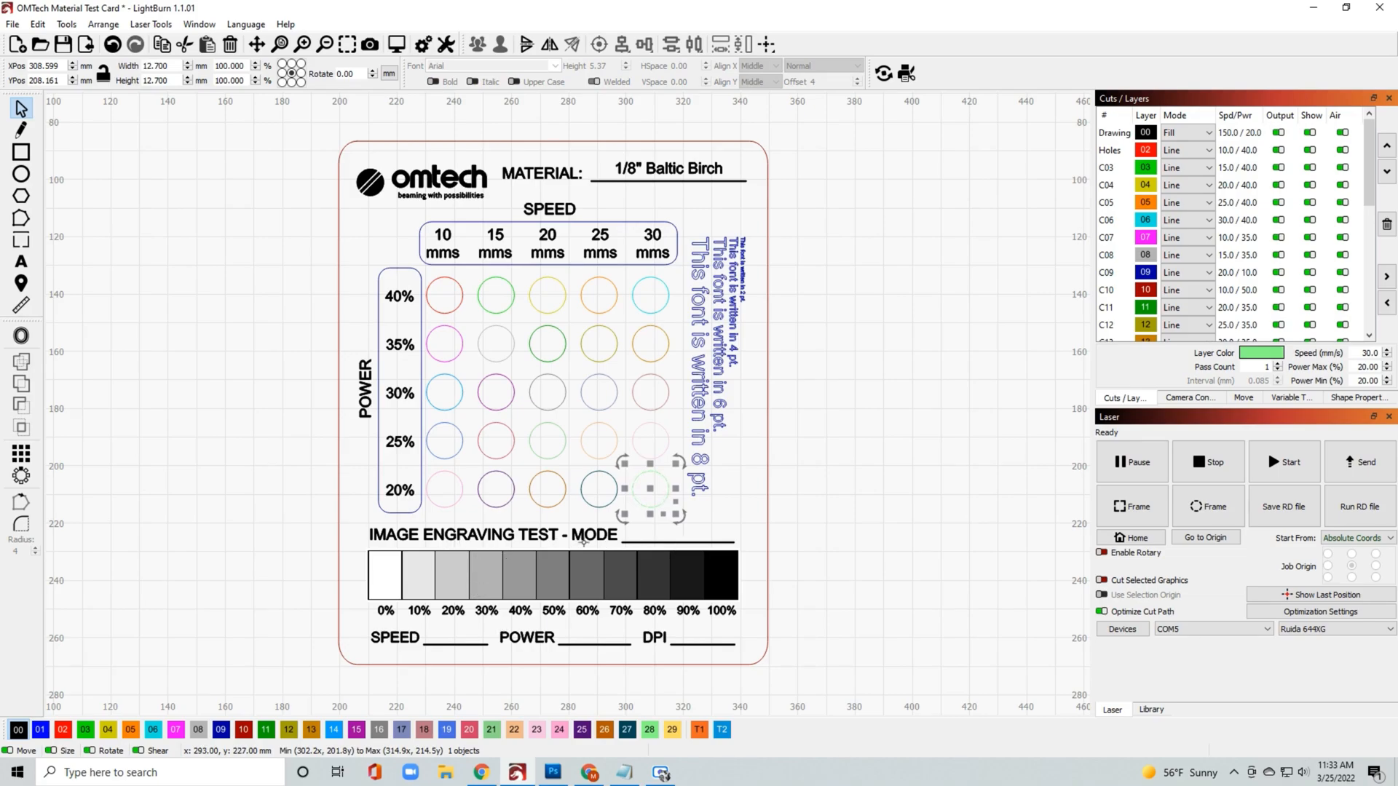
click(551, 575)
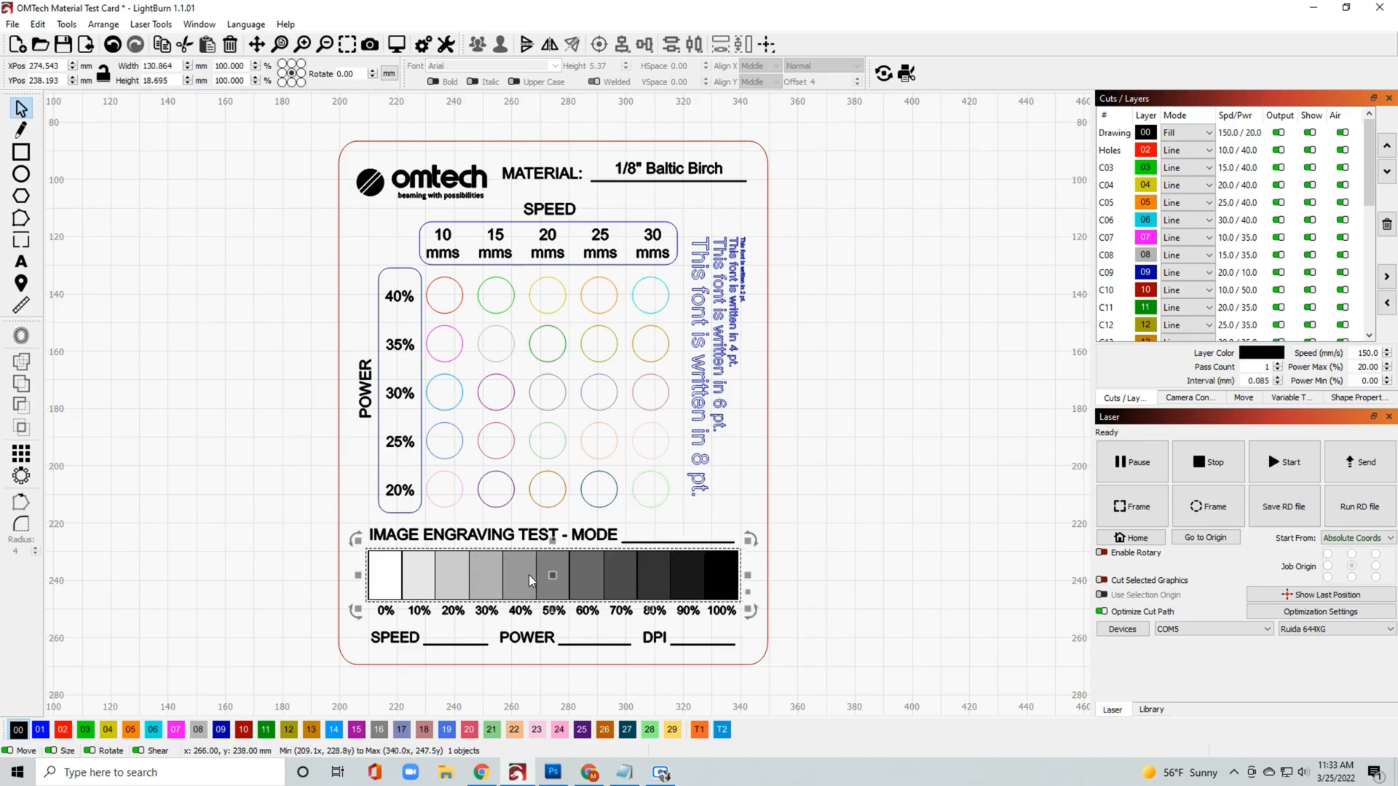
mouse_move(524, 582)
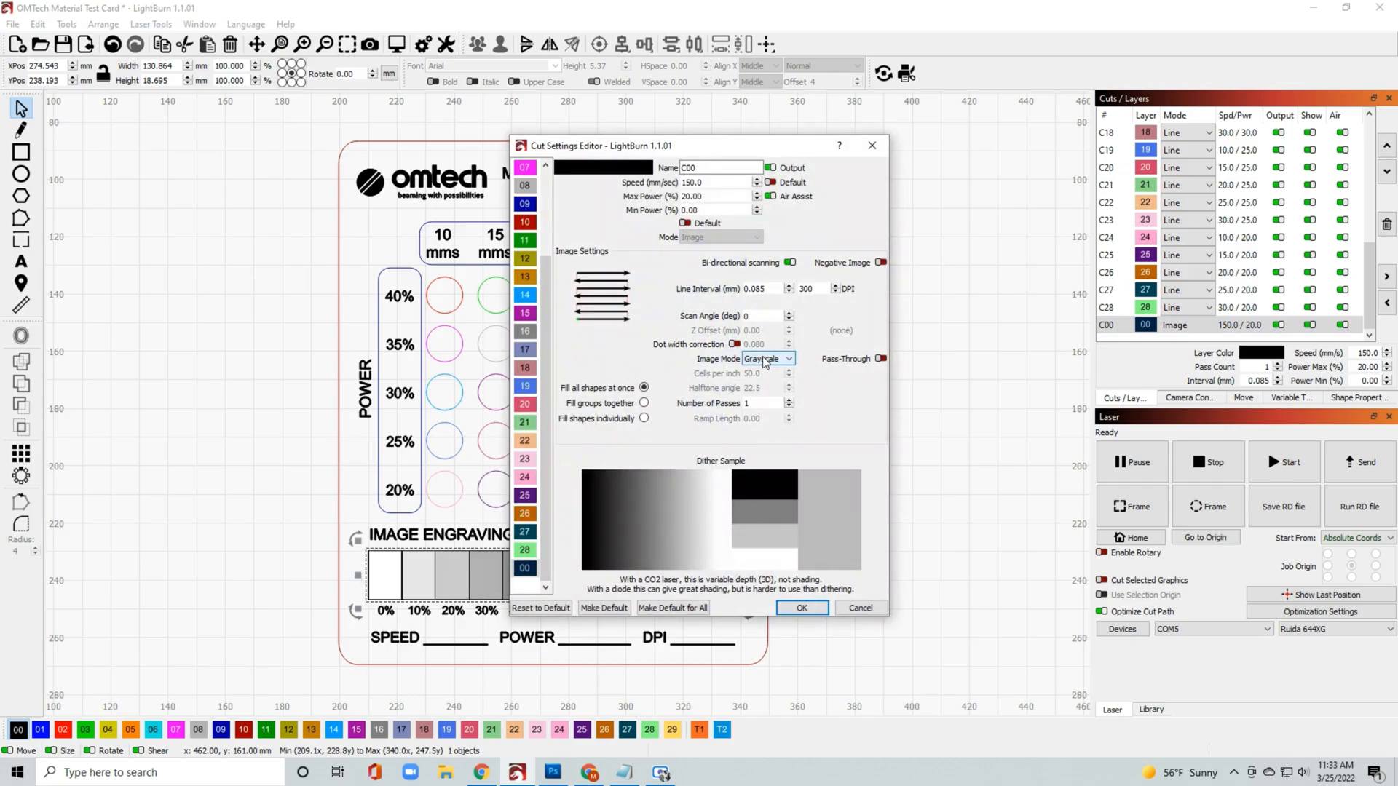
- Change the C00 image layer's Image Mode to Dither in the Cut Settings Editor
click(767, 358)
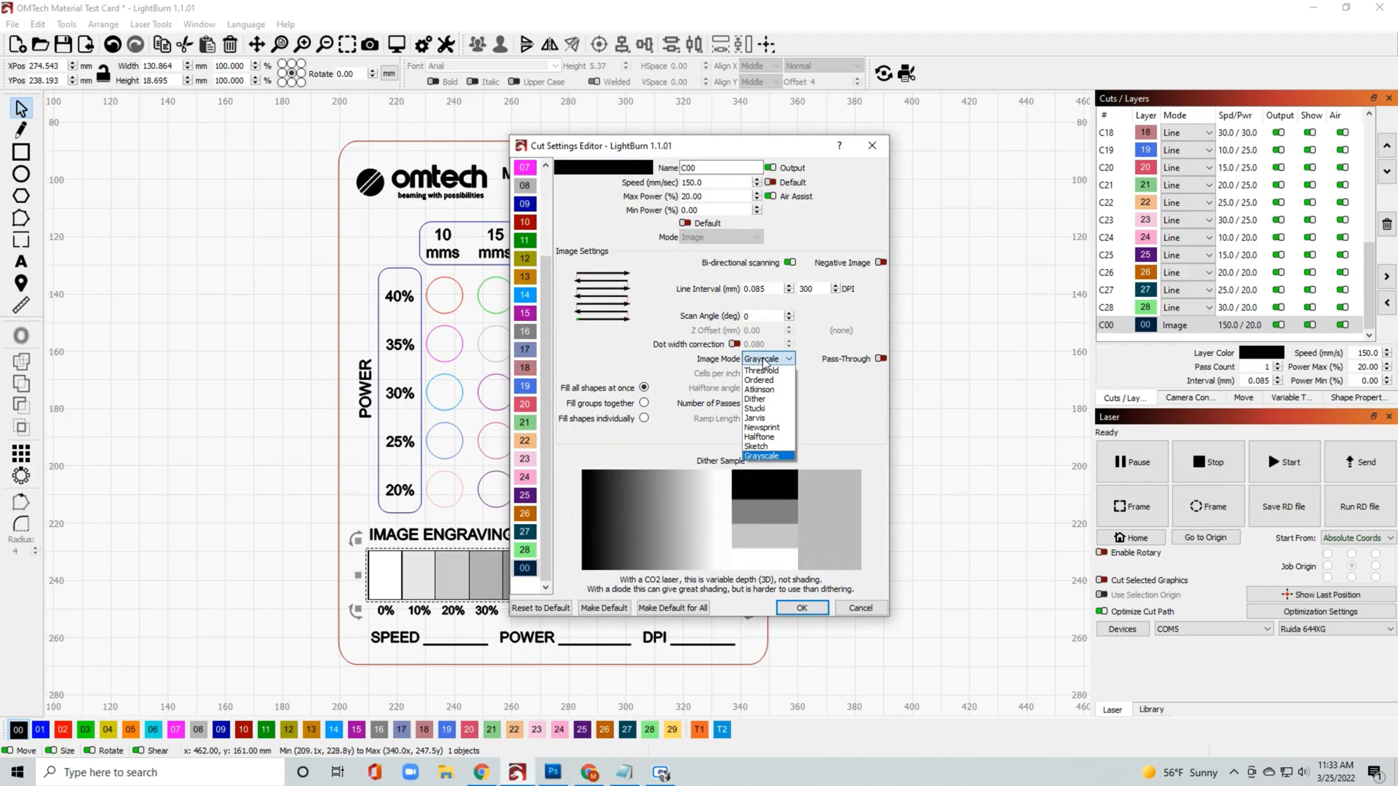
mouse_move(762, 370)
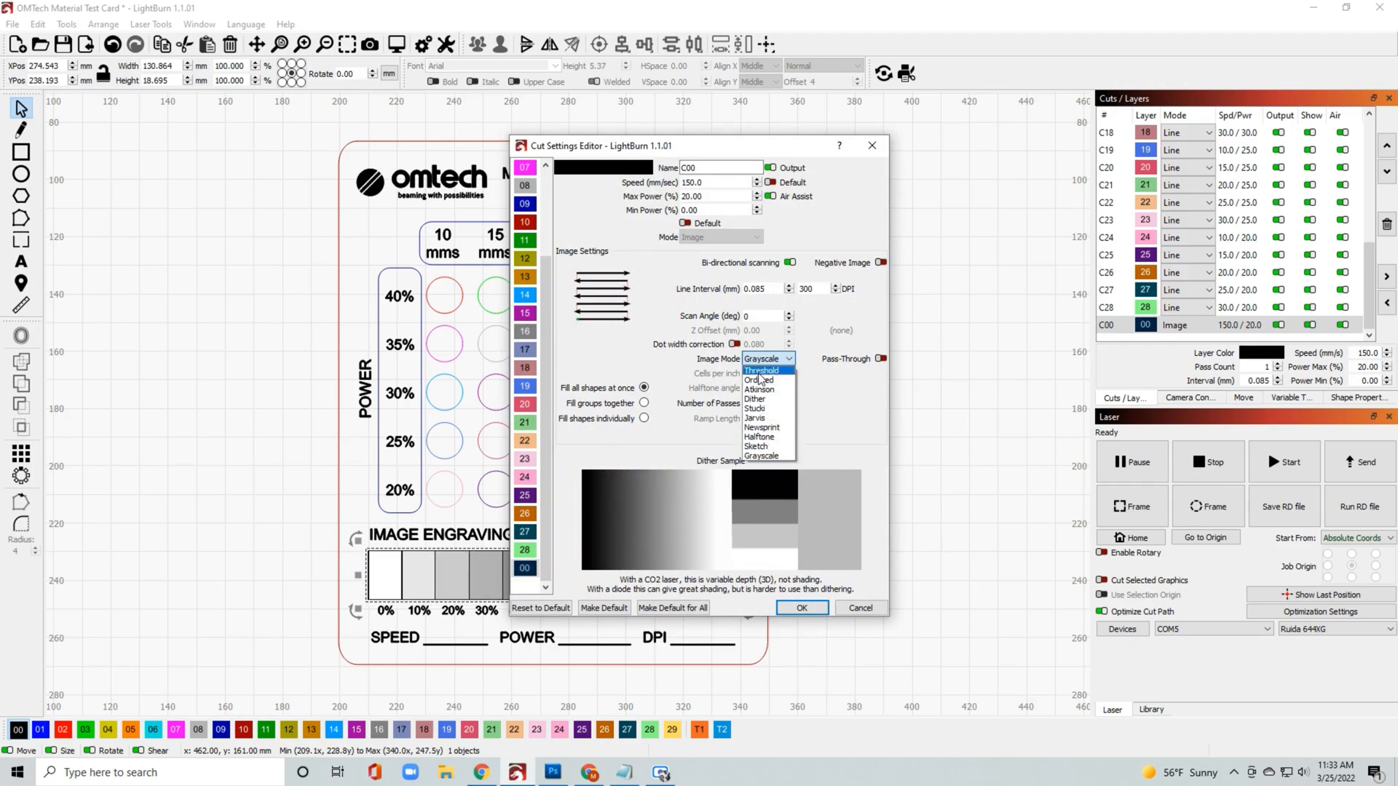
click(754, 400)
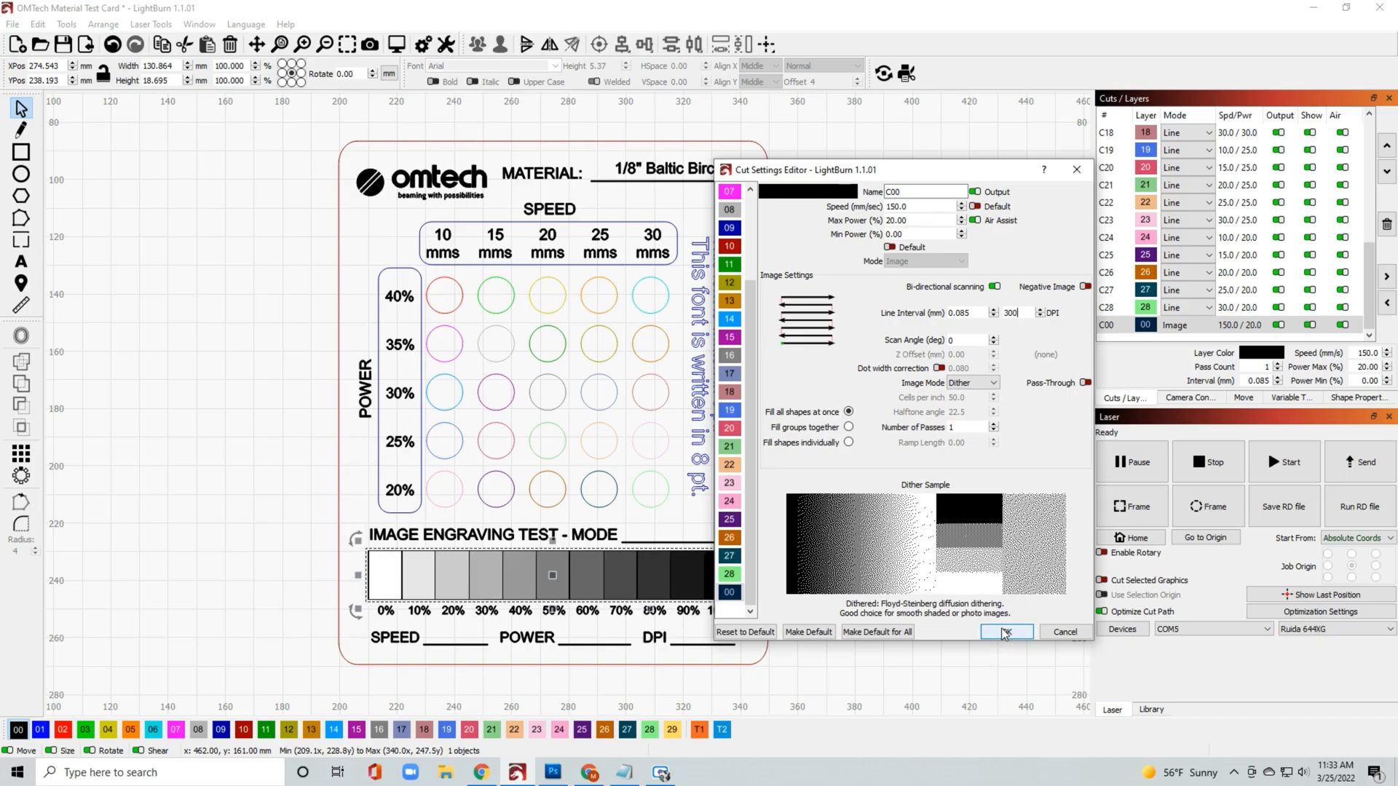
click(1005, 632)
text(150mm/)
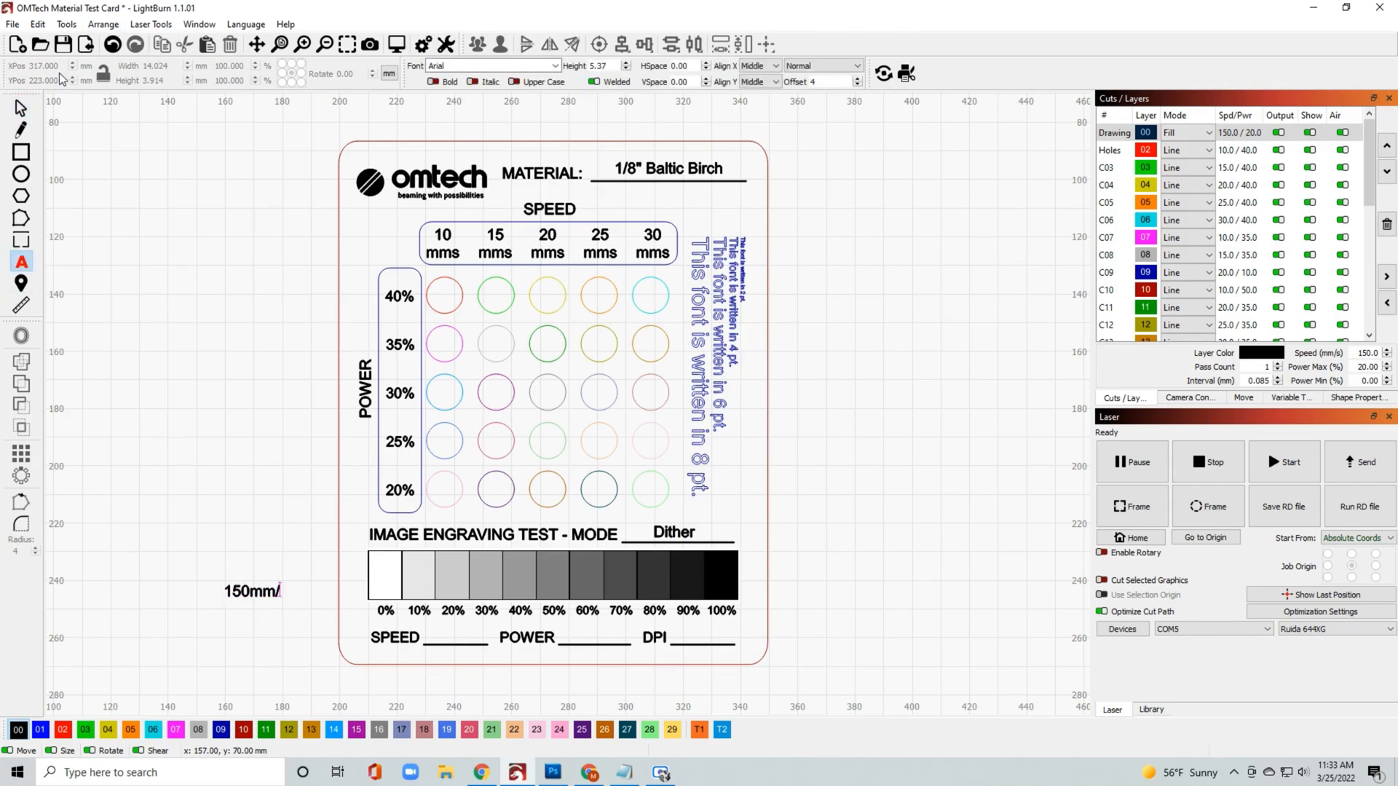
- Add text labels 150mm/s and 20% on the card's blanks, plus 300 beside it
click(251, 591)
text(2)
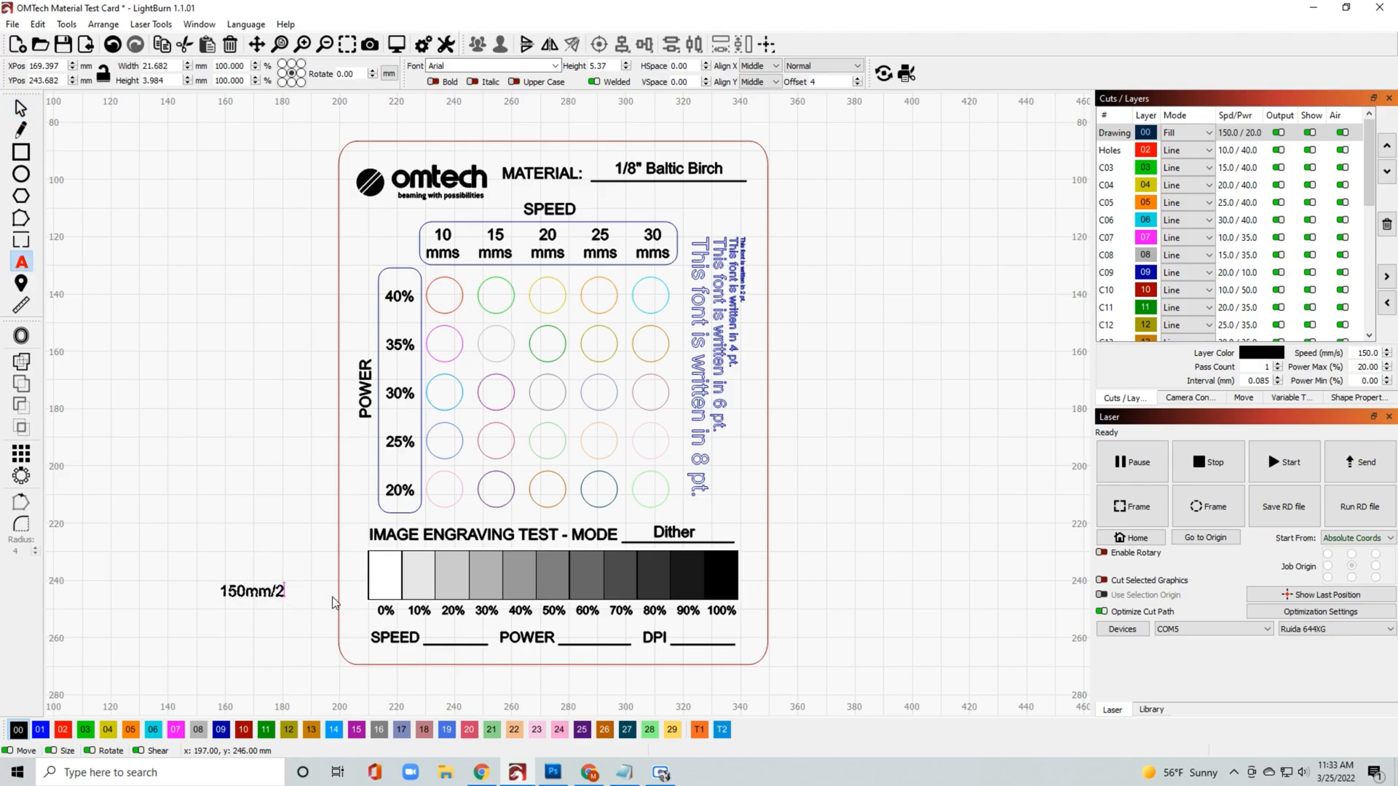
click(253, 590)
text(20)
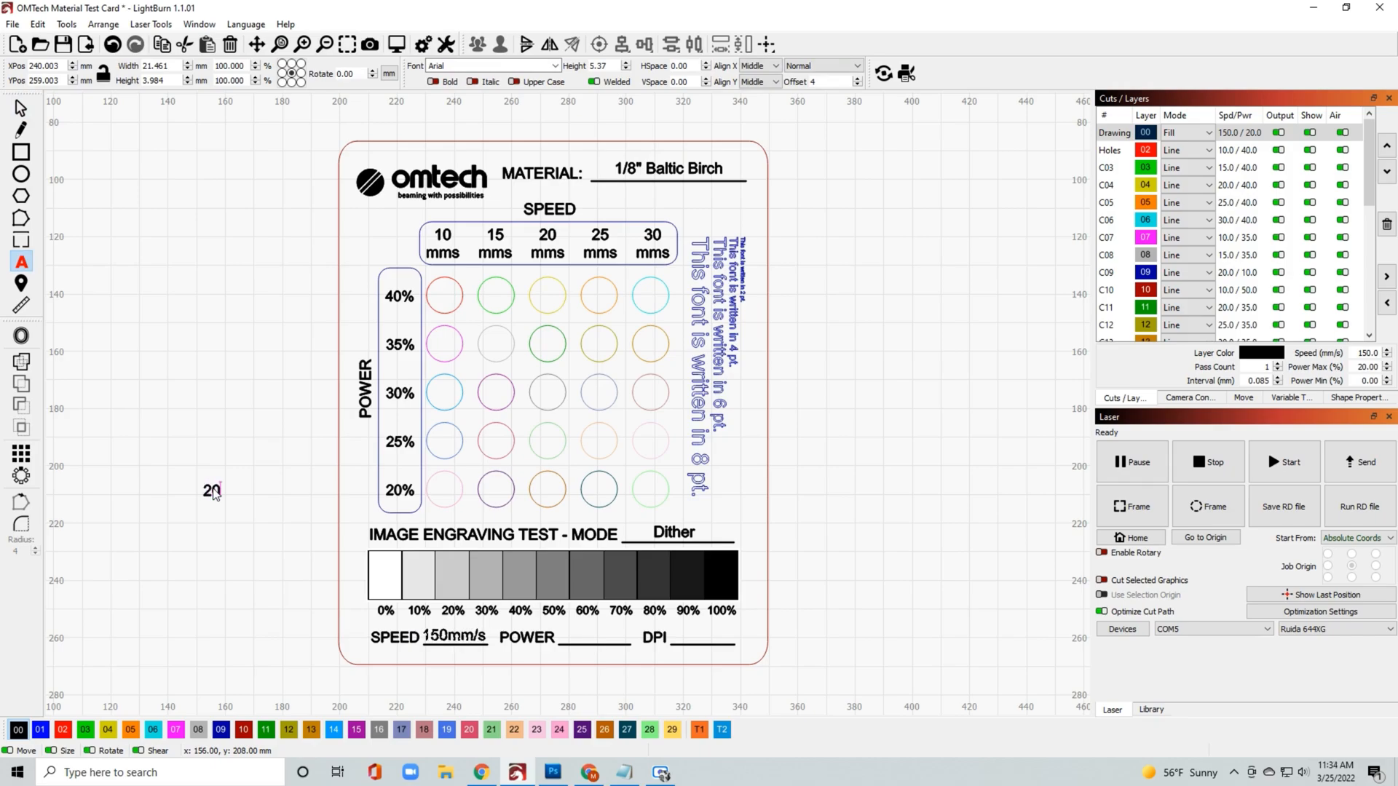
click(212, 490)
text(%)
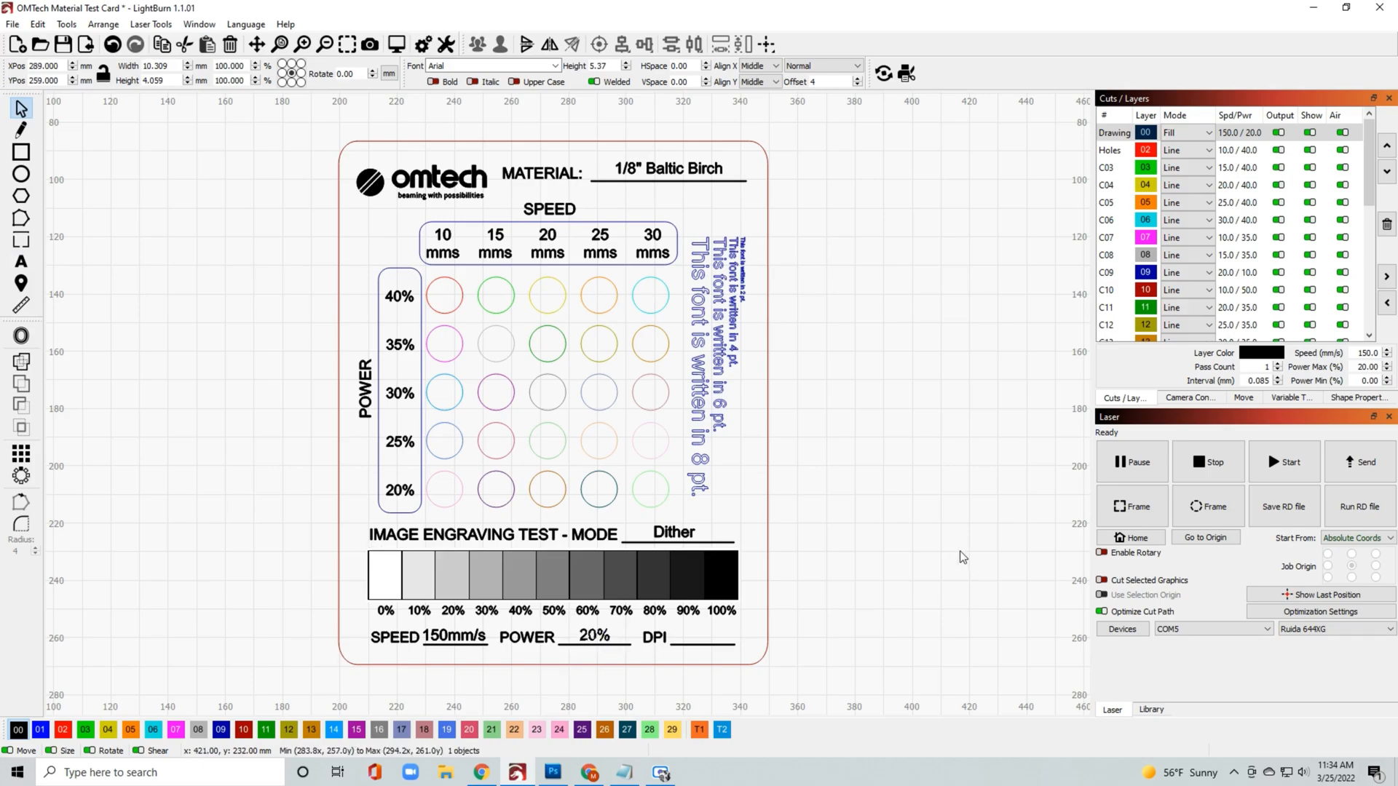
click(691, 636)
text(300)
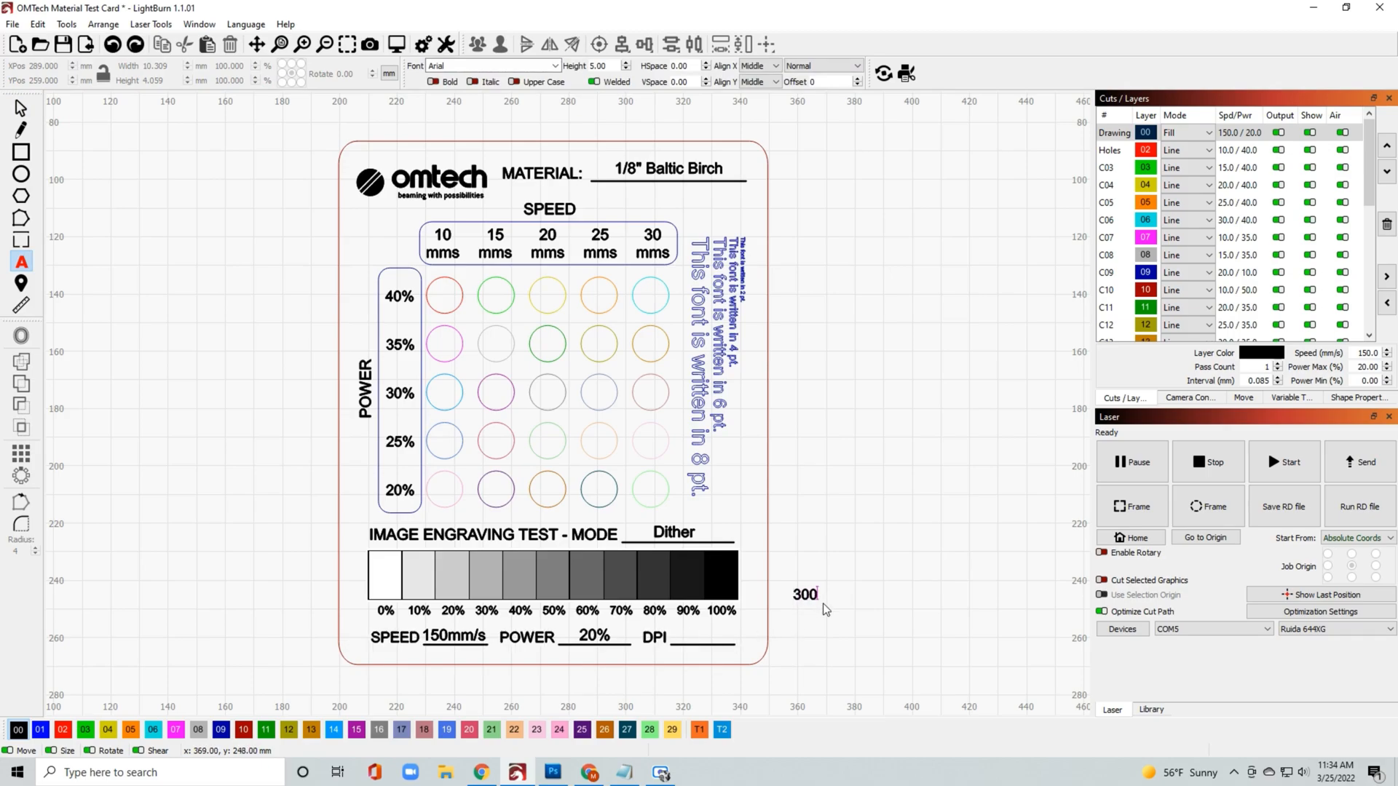
click(802, 594)
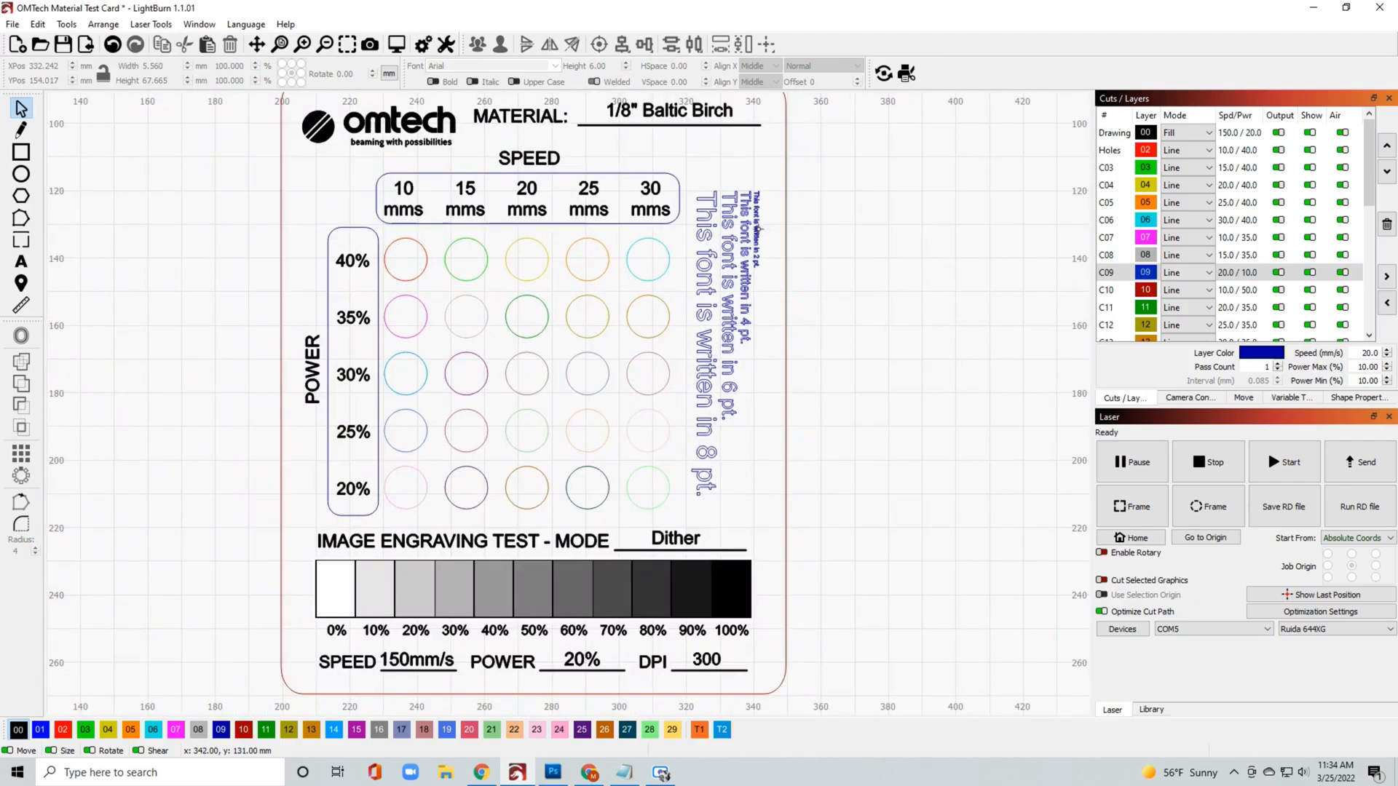
mouse_move(610, 392)
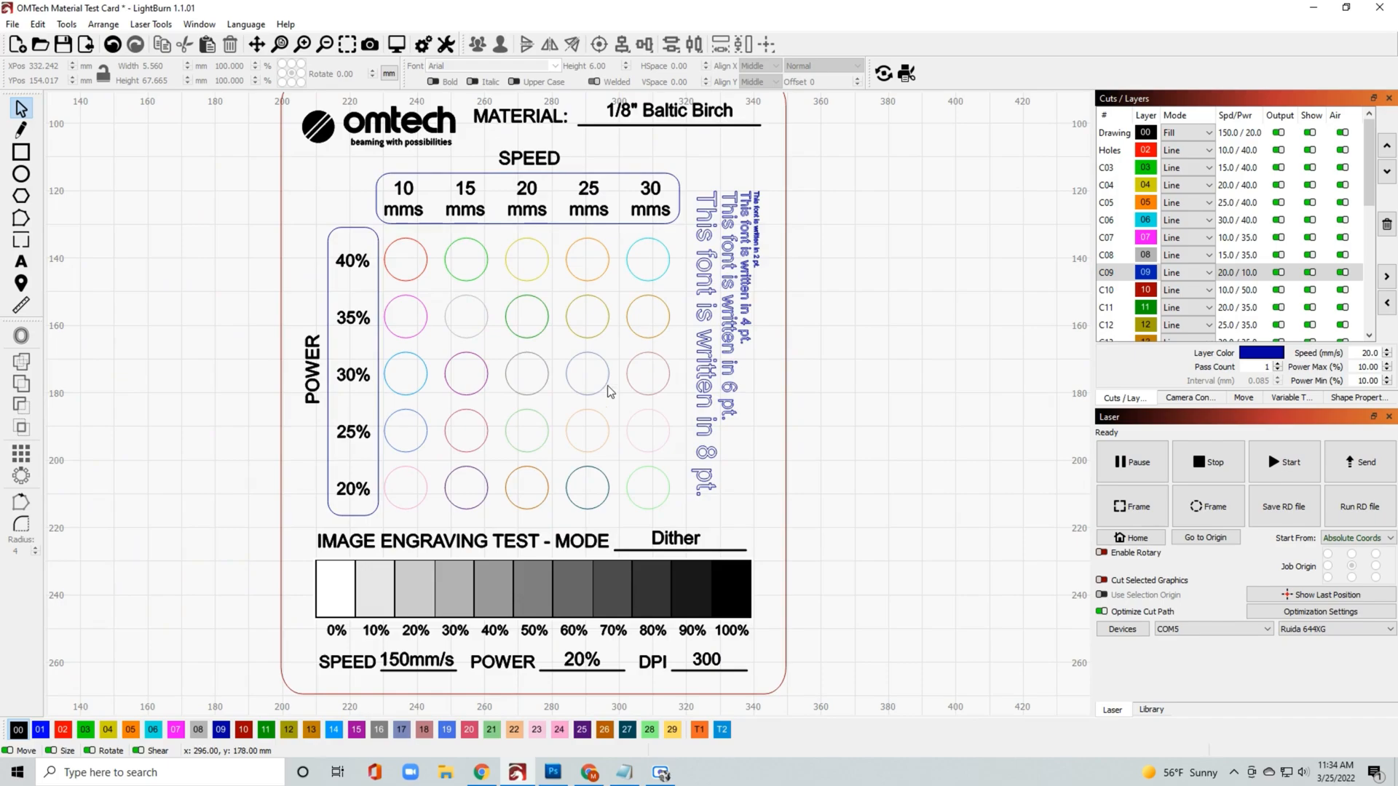
- Zoom the view around the test card after placing 300 on the DPI line
scroll(down, 3)
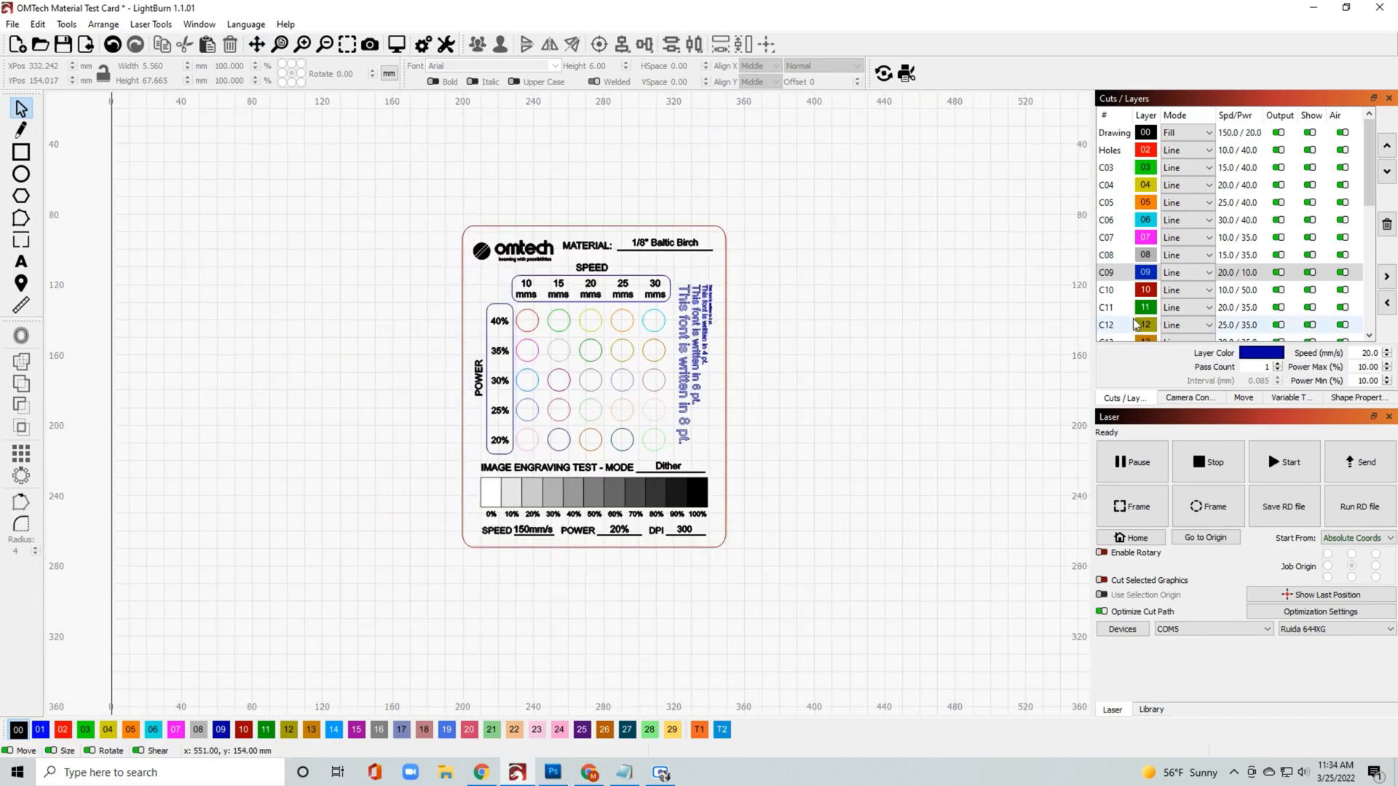
mouse_move(525, 311)
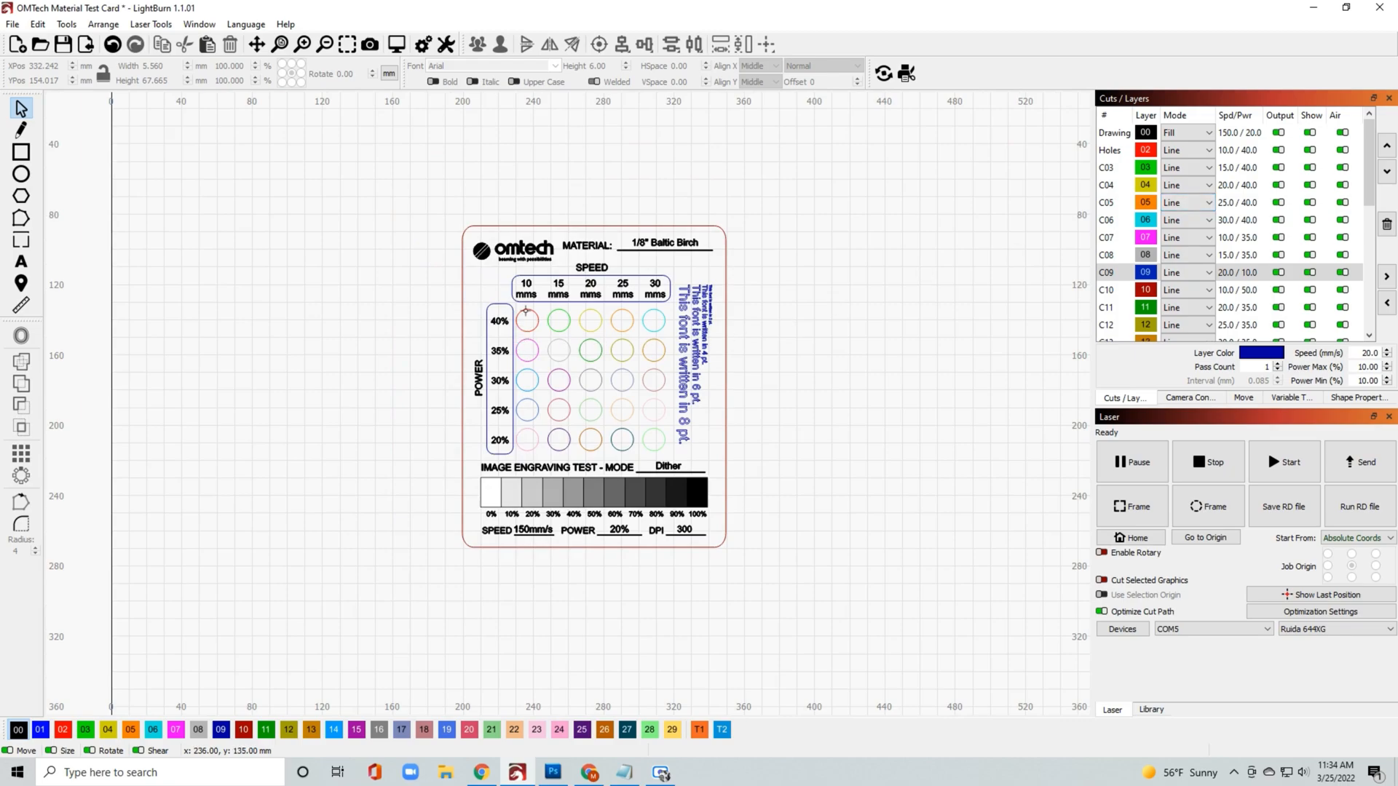
- Select the top-left circle and inspect the Holes layer's 10 mm/s speed field
click(526, 321)
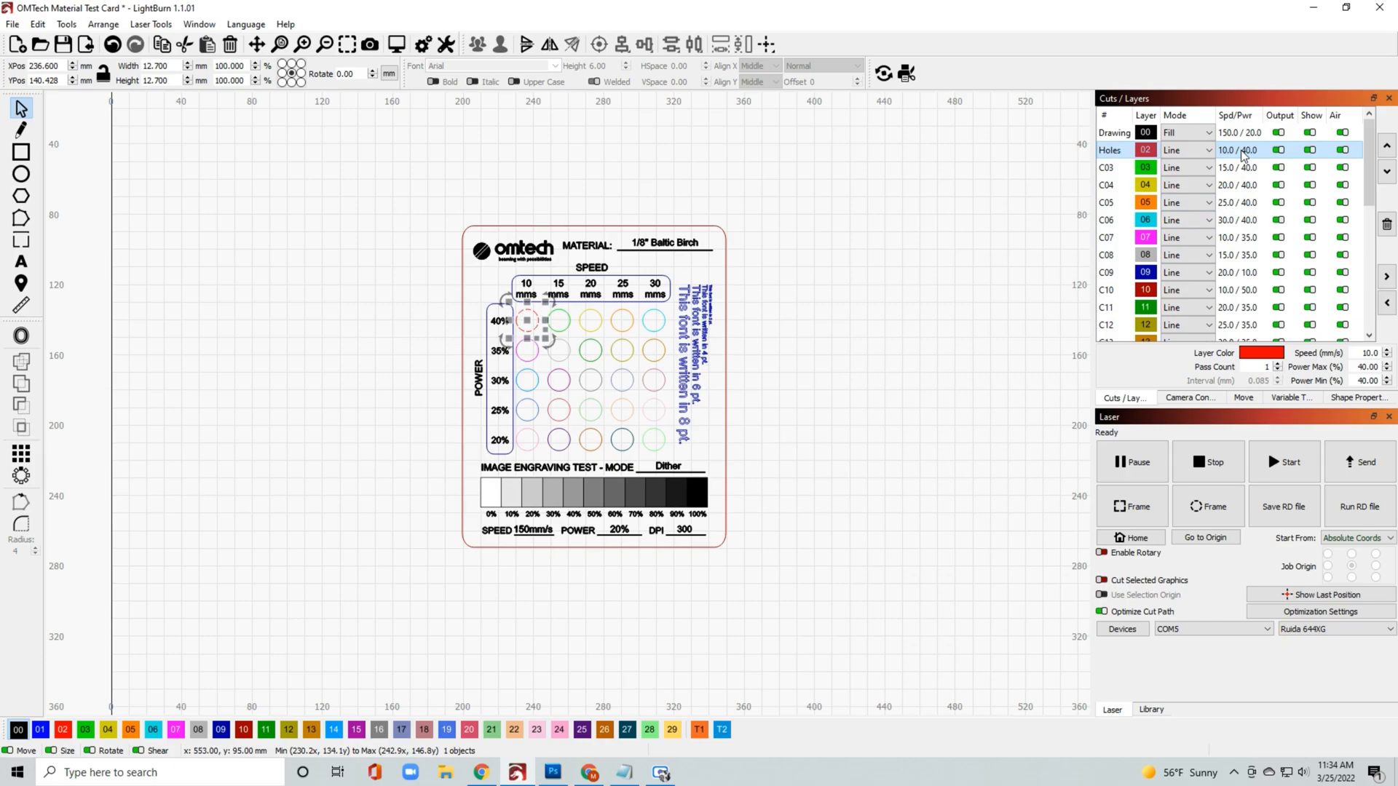
mouse_move(1240, 154)
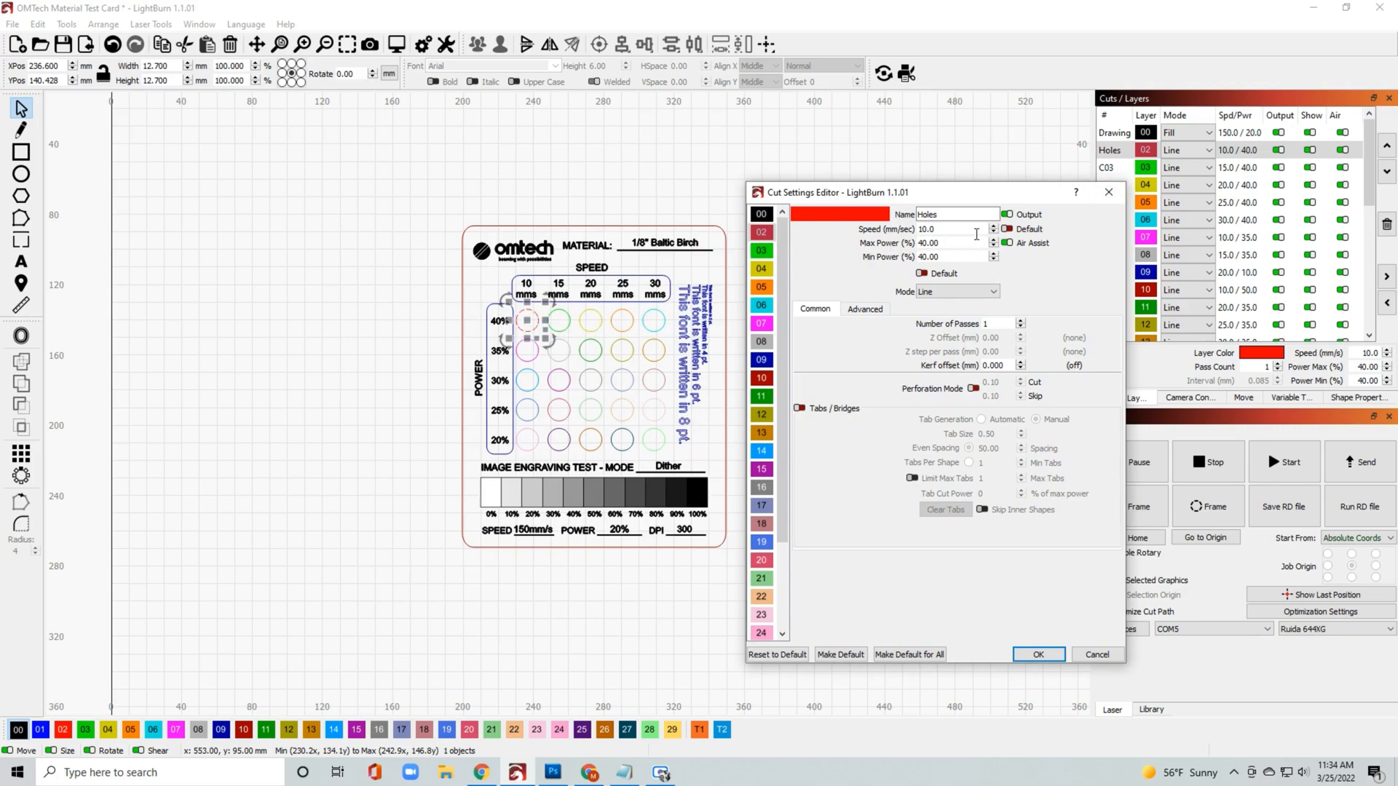
triple_click(953, 242)
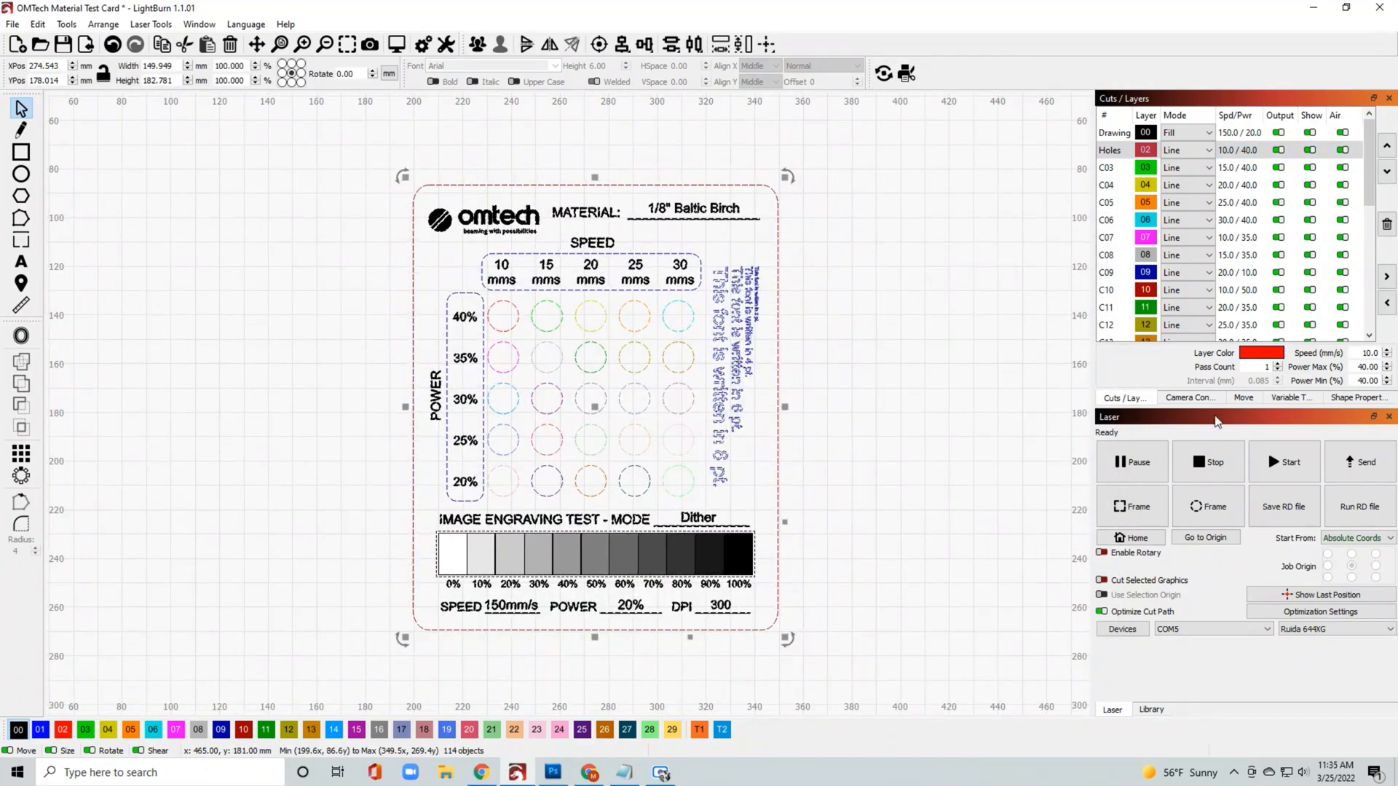
- Show the camera overlay and position the test card over the wood sheet
click(1189, 398)
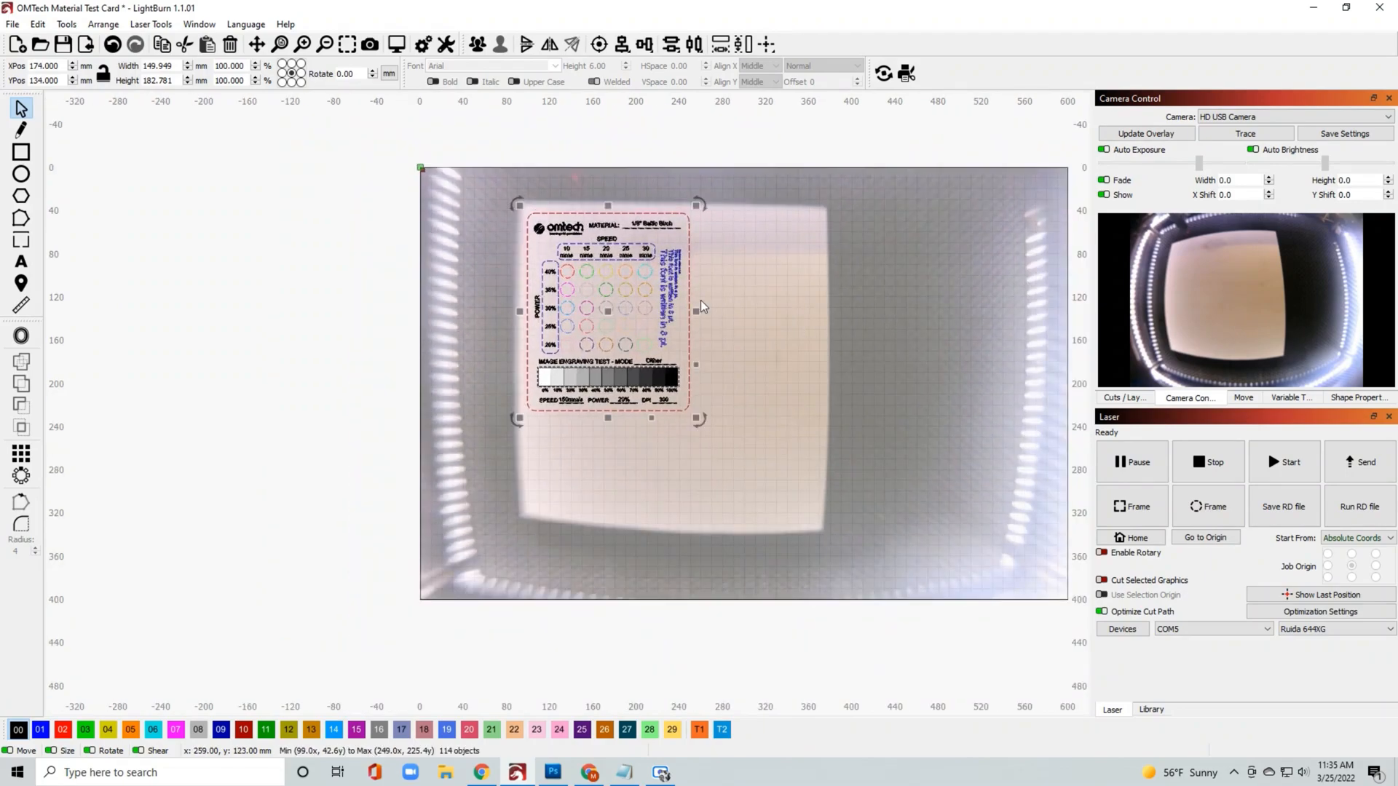
click(775, 267)
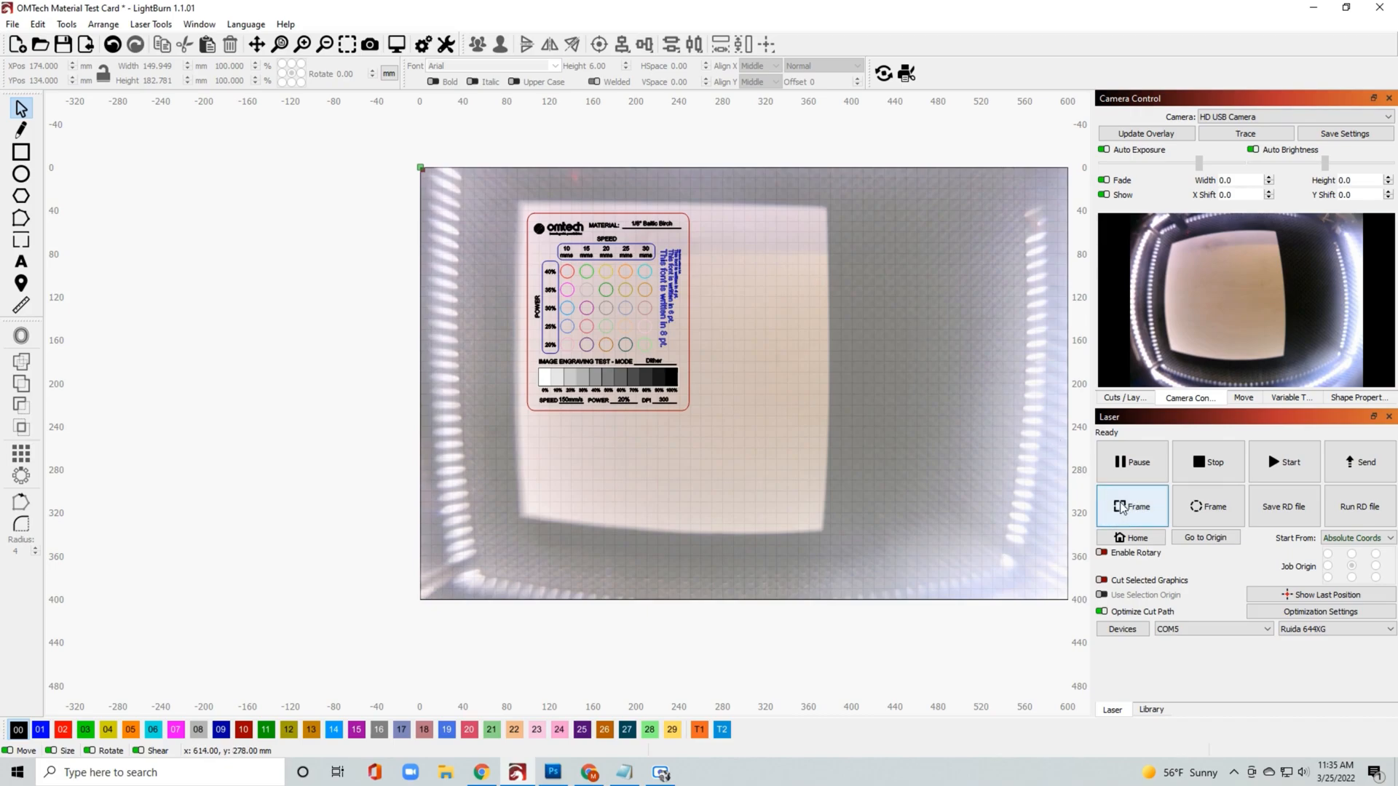
mouse_move(762, 205)
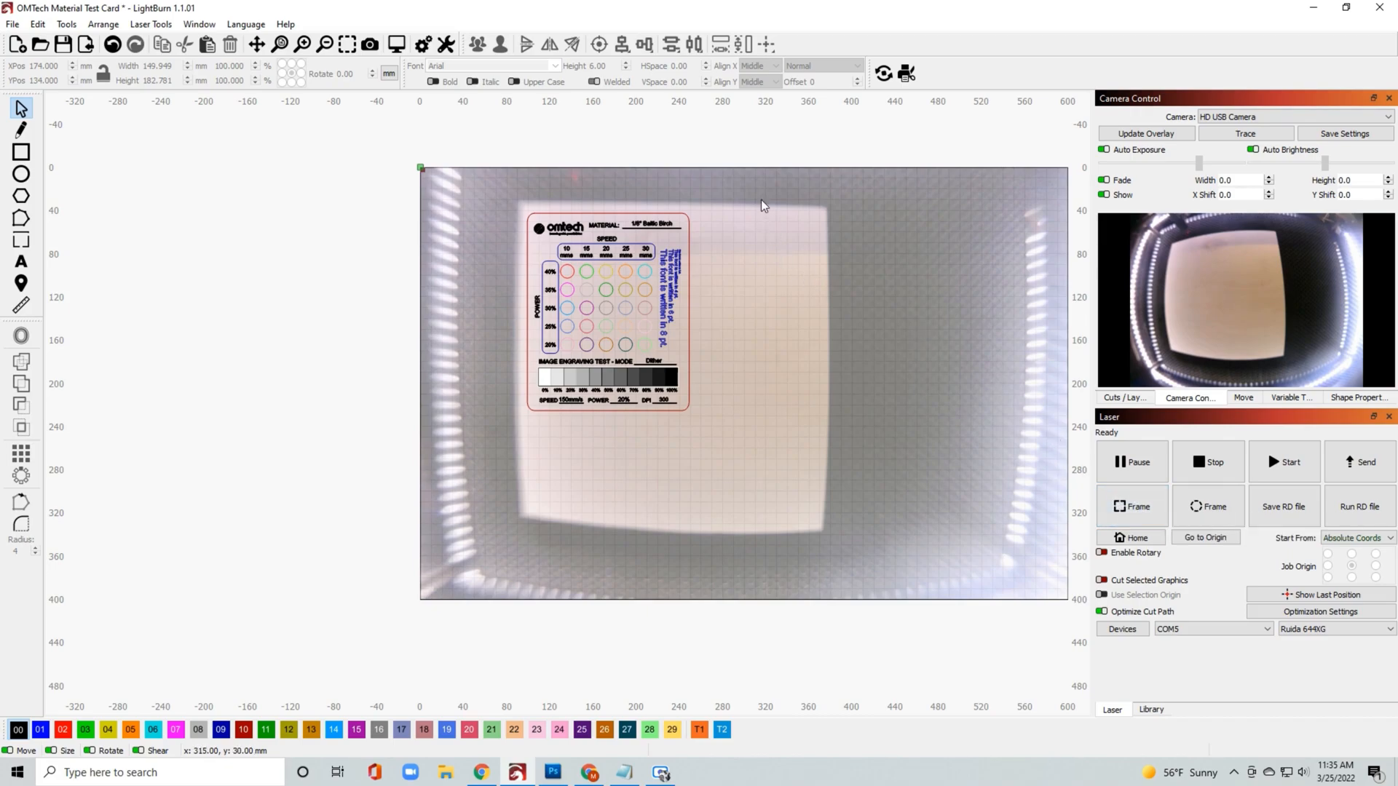
key(ctrl+a)
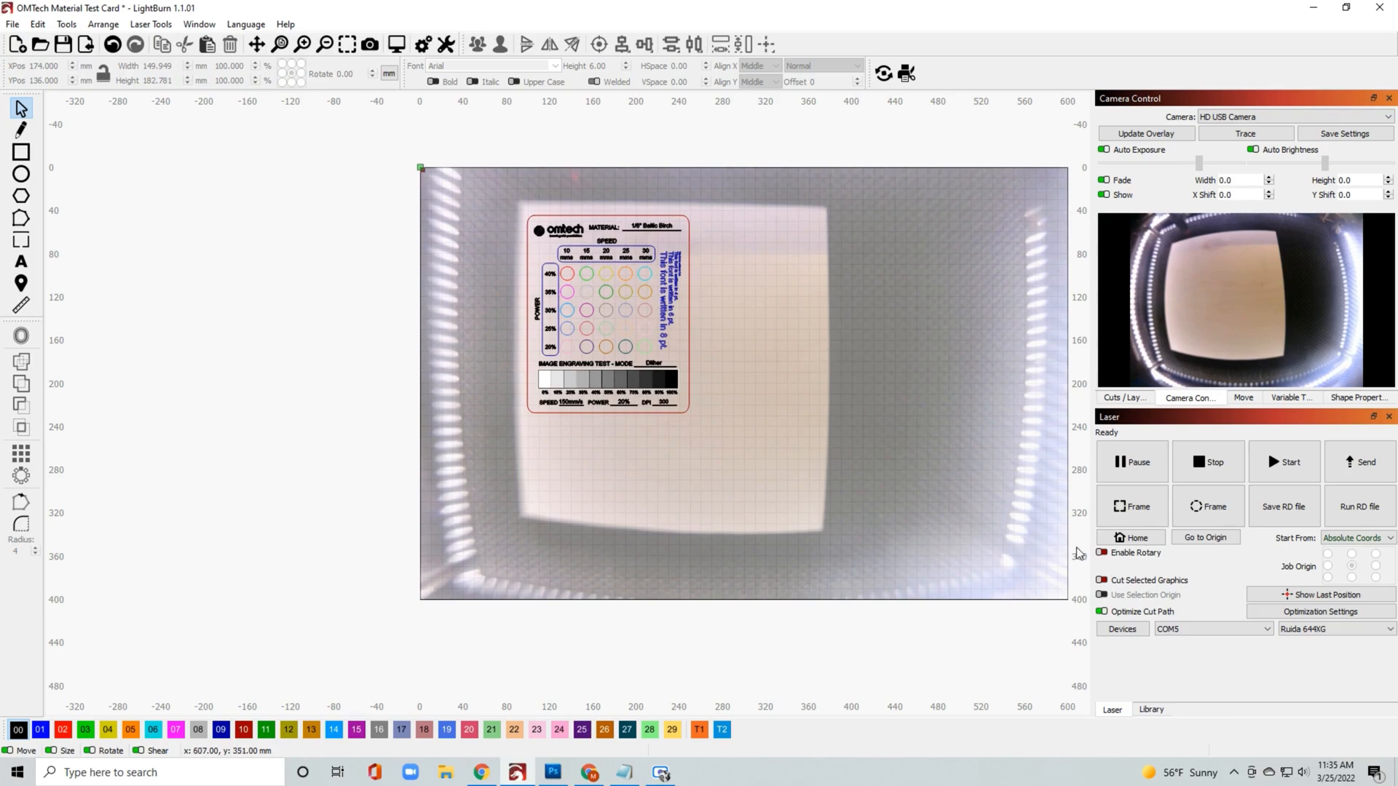
mouse_move(1132, 506)
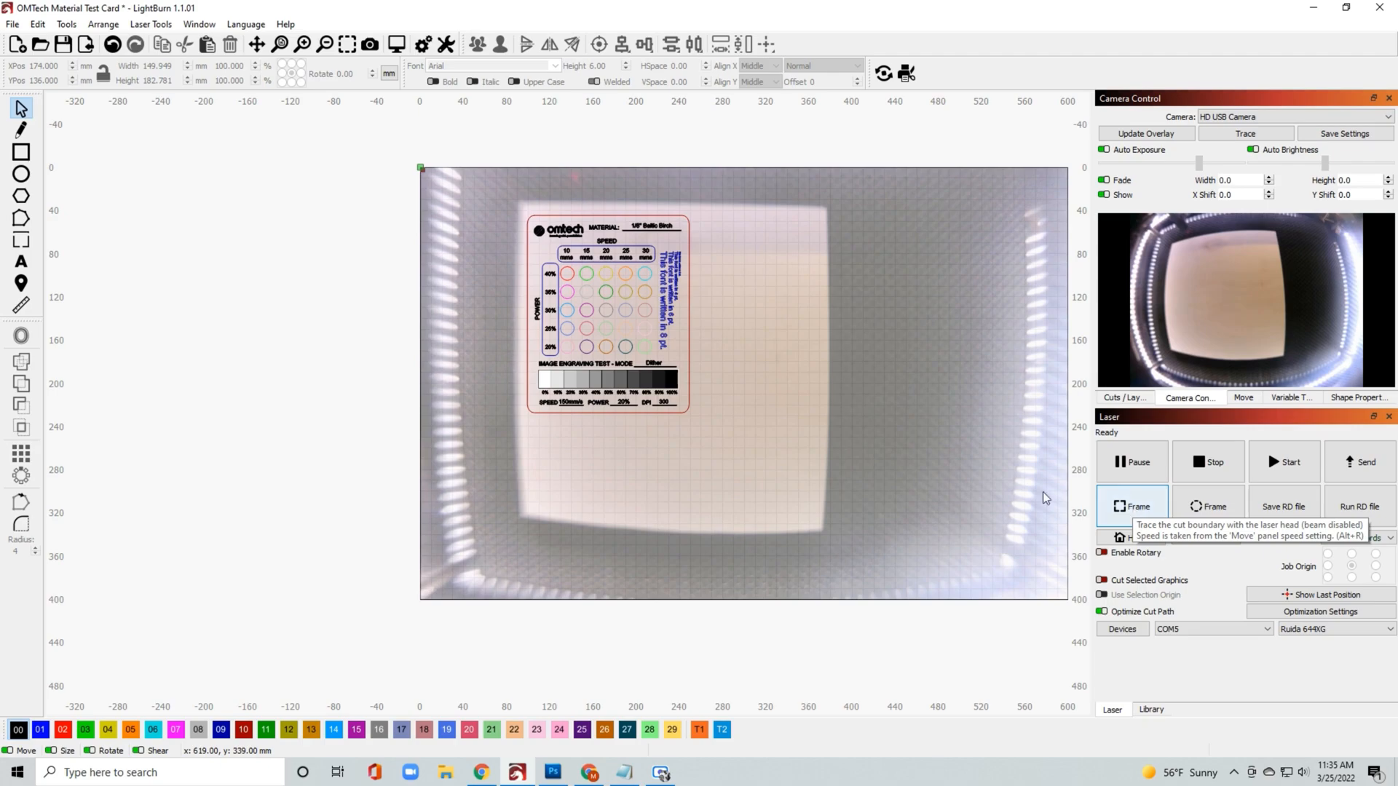
- Zoom into the card on the camera overlay and return to the Cuts / Layers panel
scroll(up, 3)
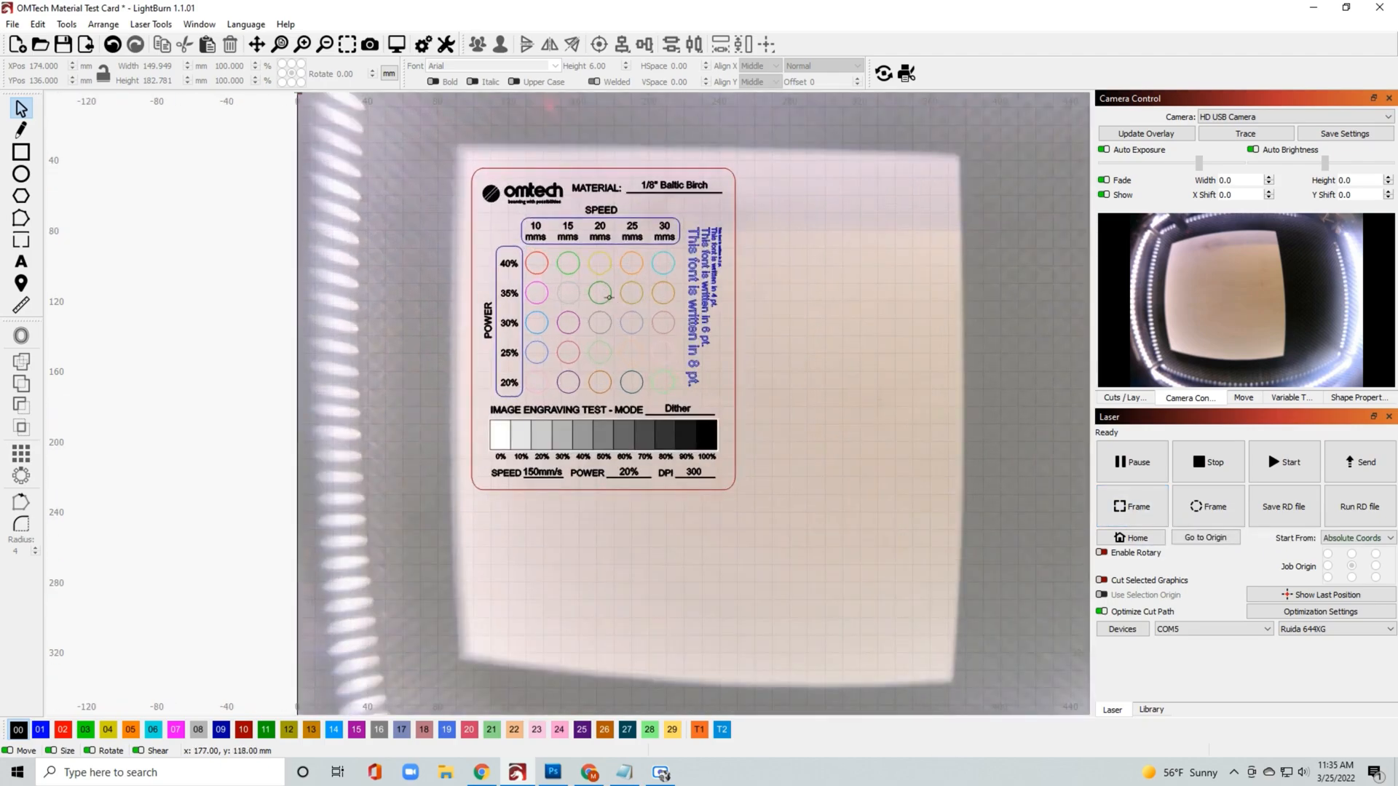
click(1124, 397)
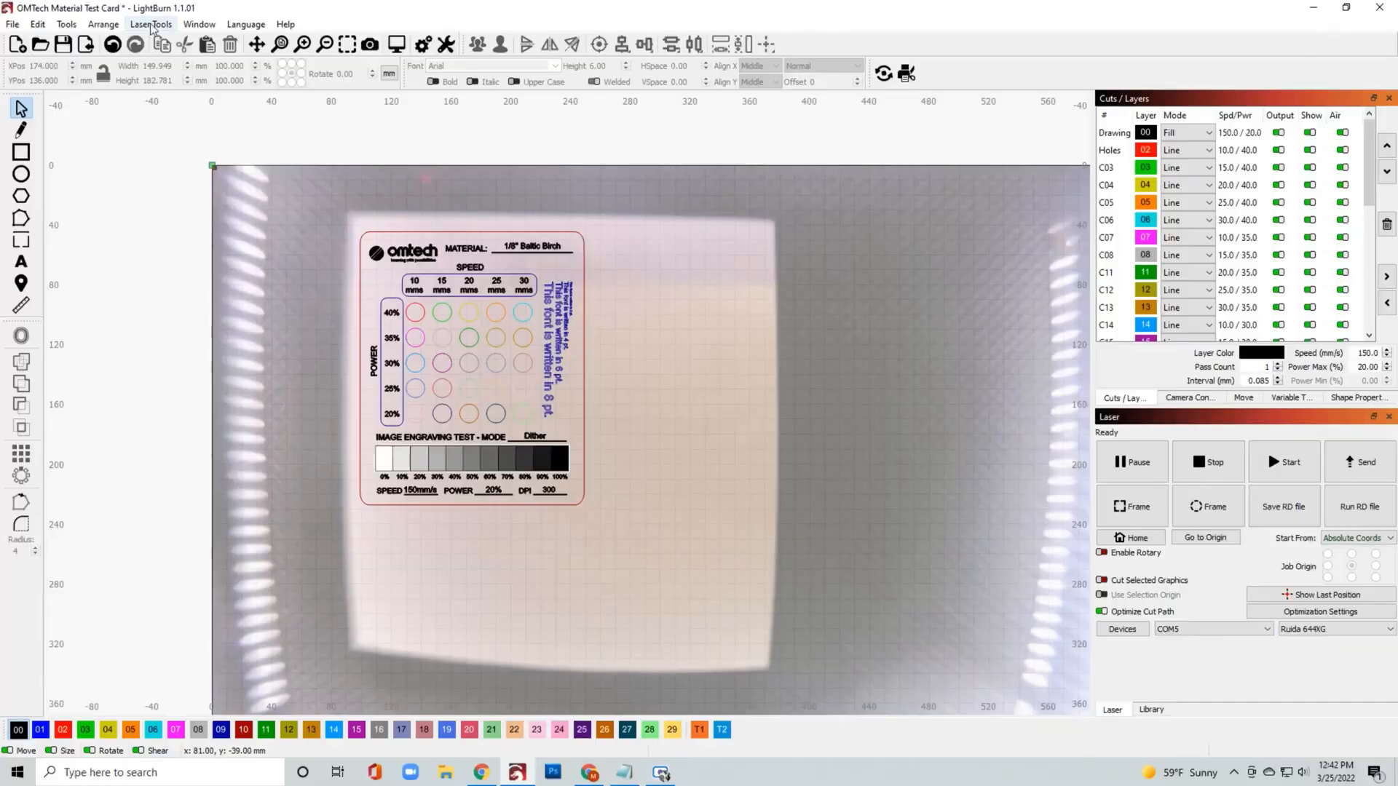
- Open the Material Test Generator, keep Speed for rows, and preview the 10×10 grid
click(150, 24)
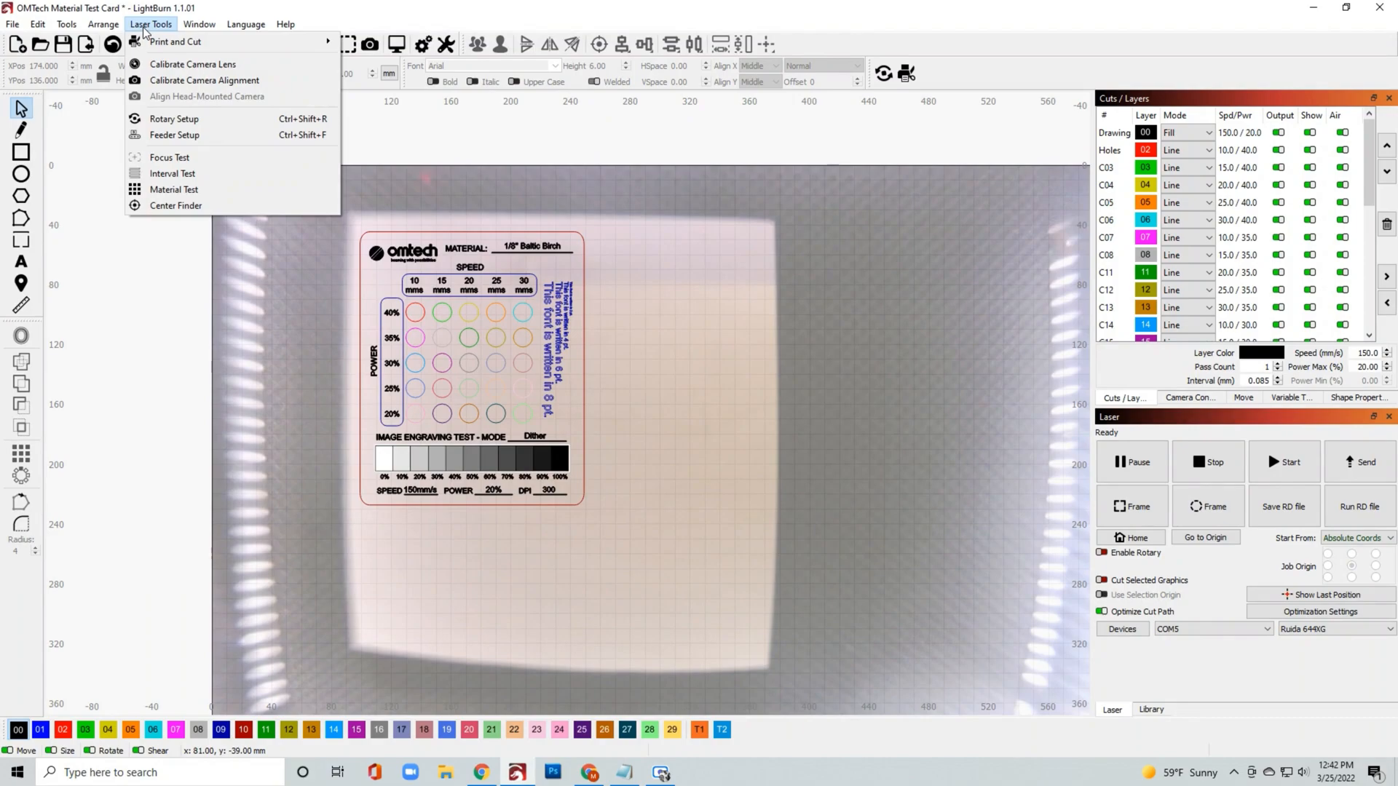
mouse_move(174, 189)
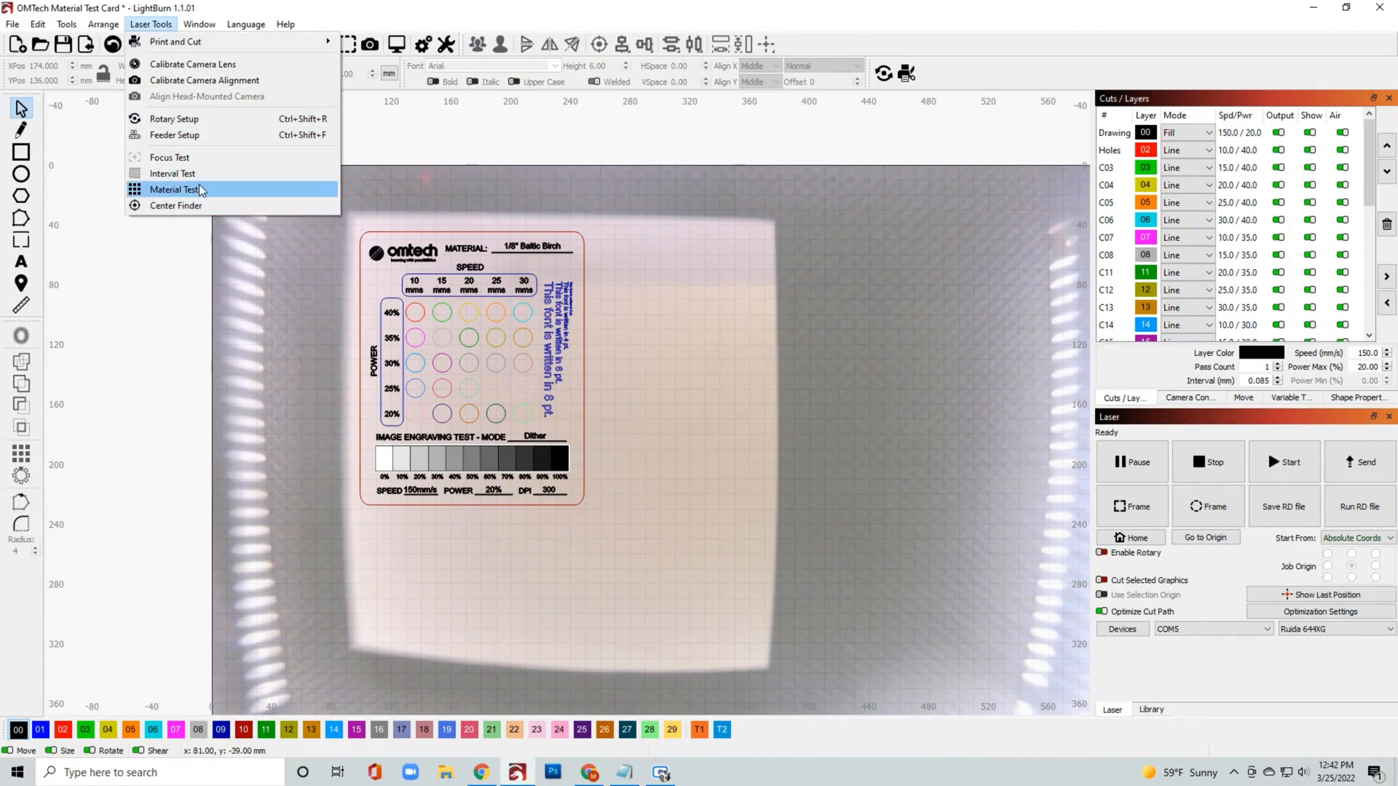
click(173, 189)
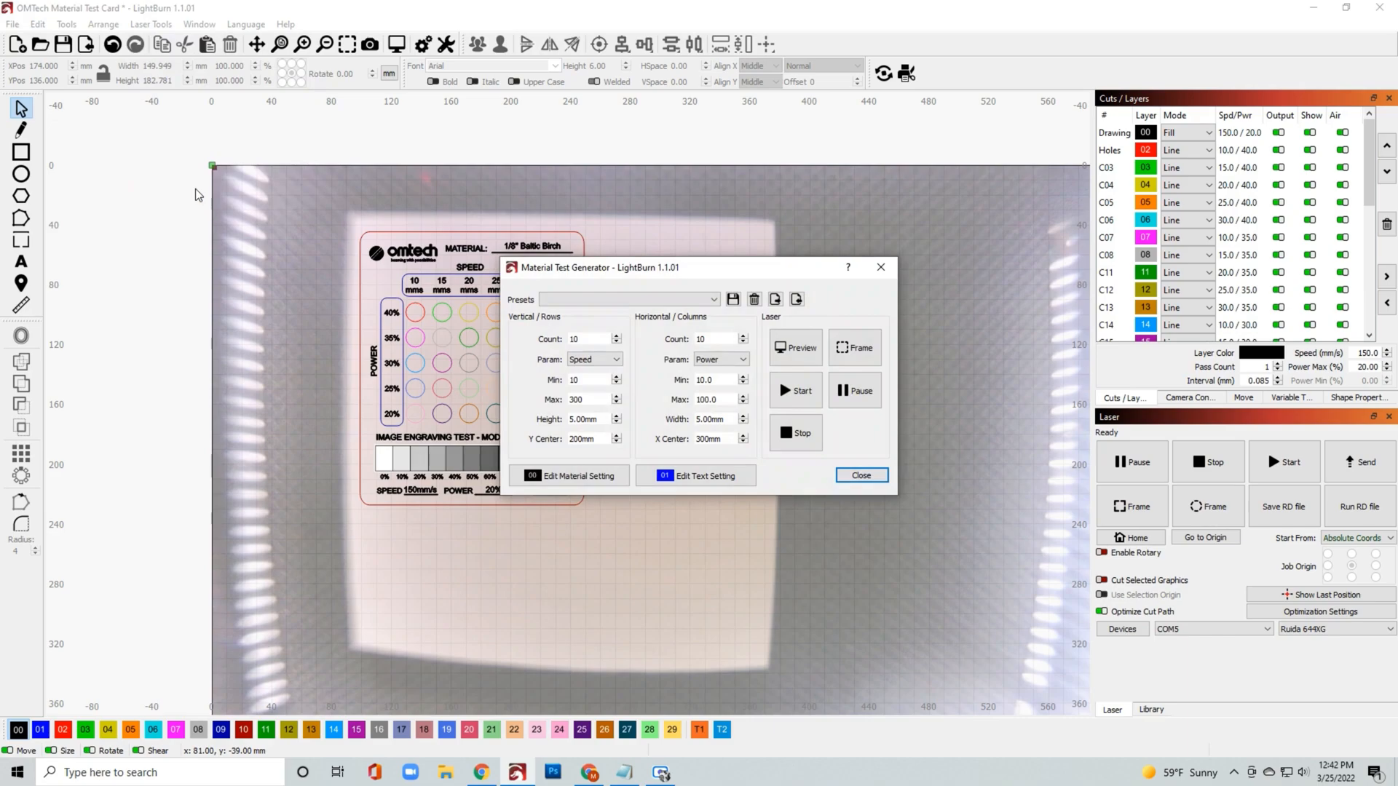
mouse_move(640, 406)
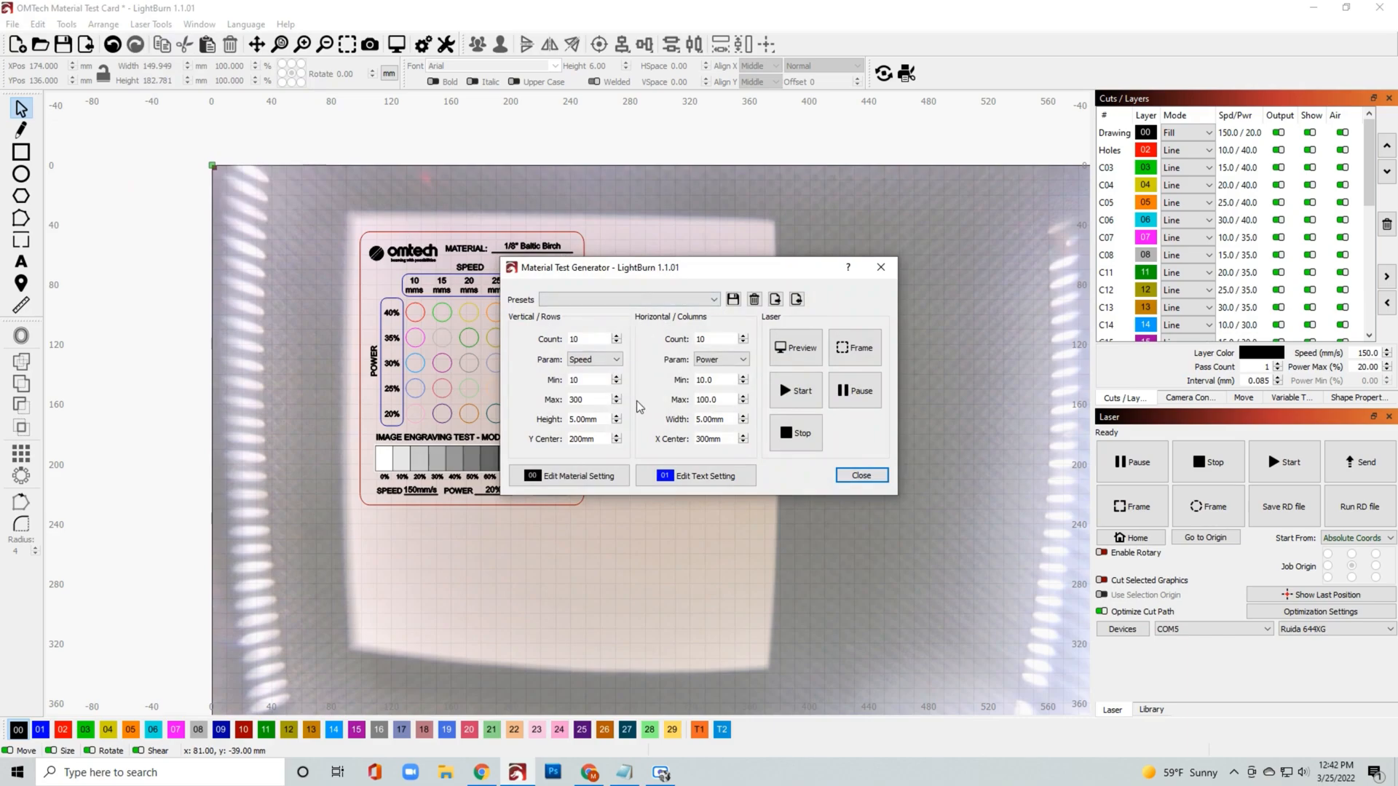
click(593, 359)
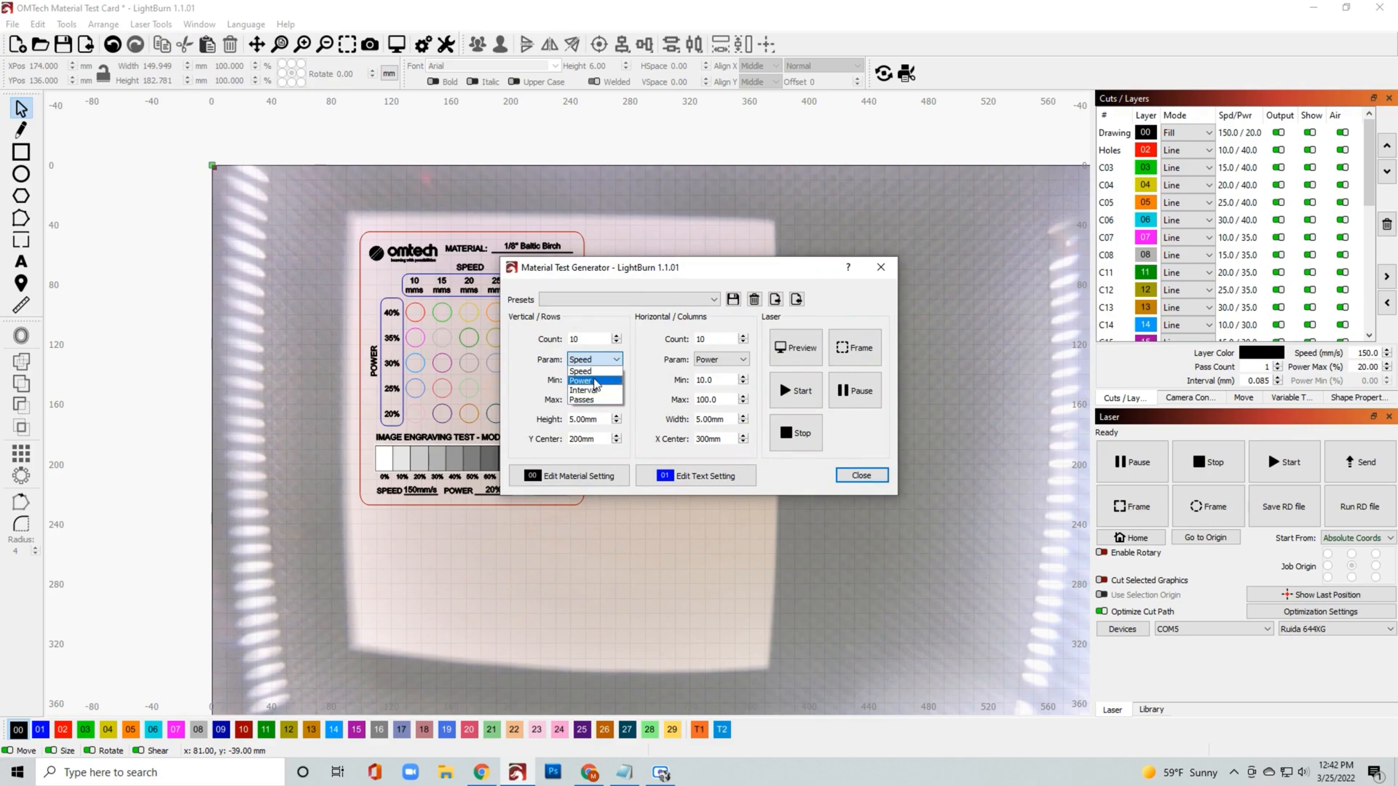
click(580, 370)
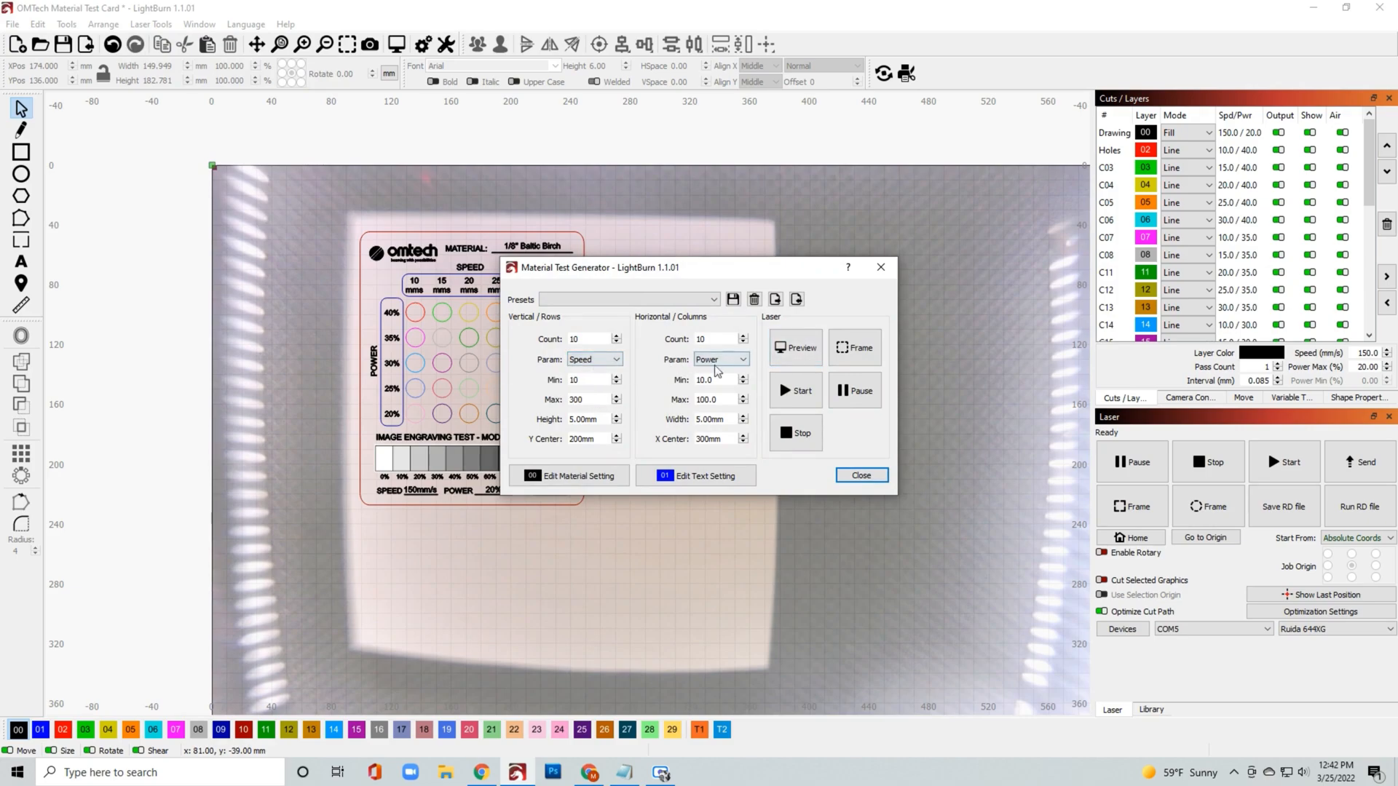
click(794, 348)
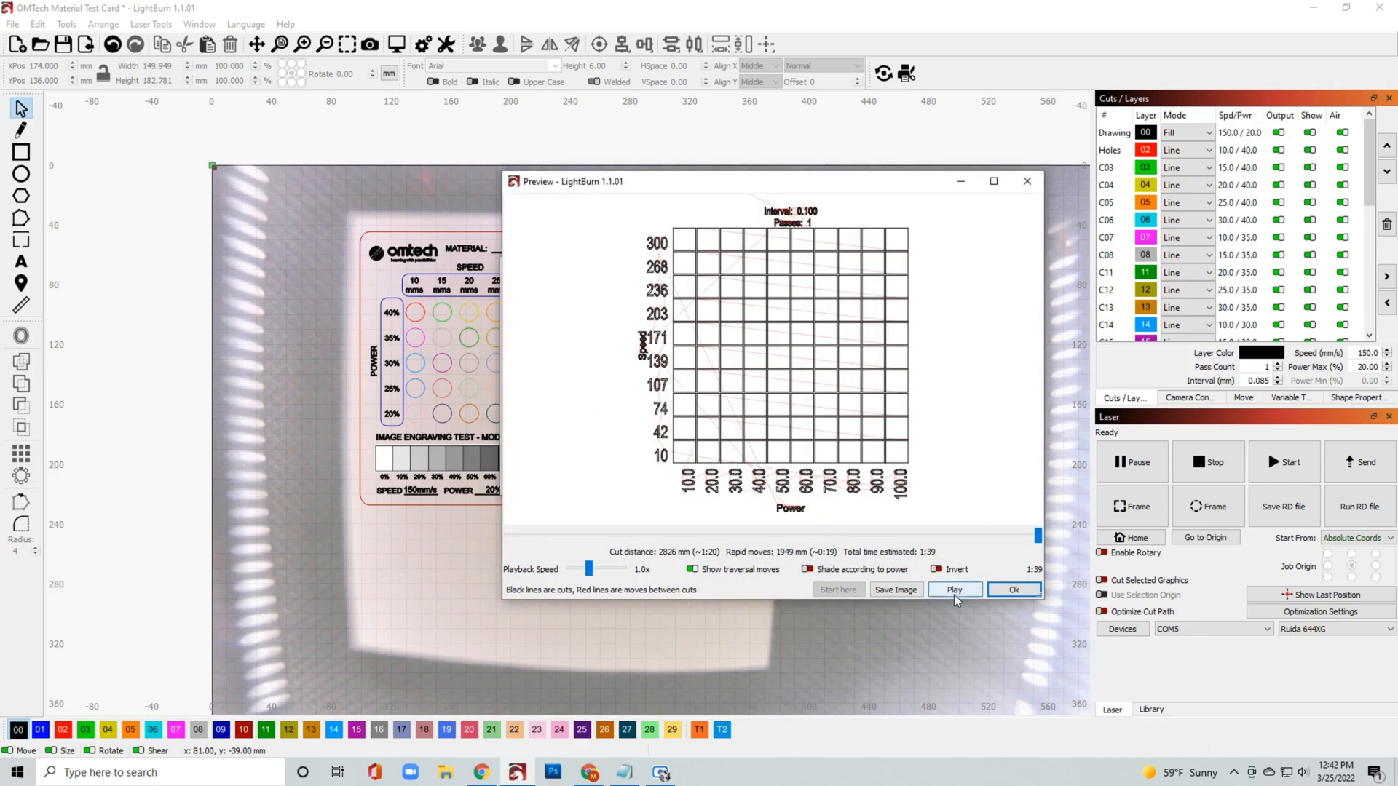
- Set both grid counts to 5 and preview the 5×5 grid, estimated at 0:43
click(1013, 589)
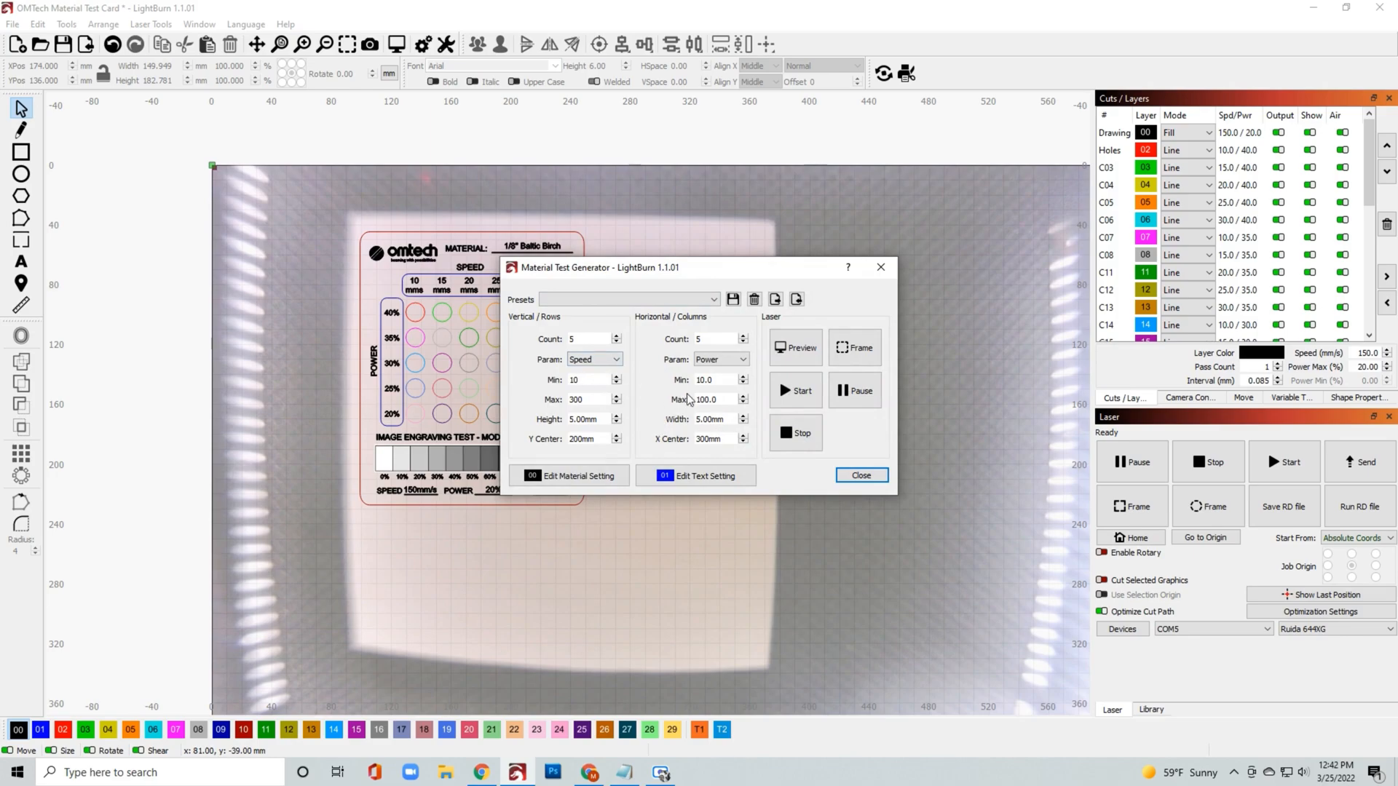
click(588, 379)
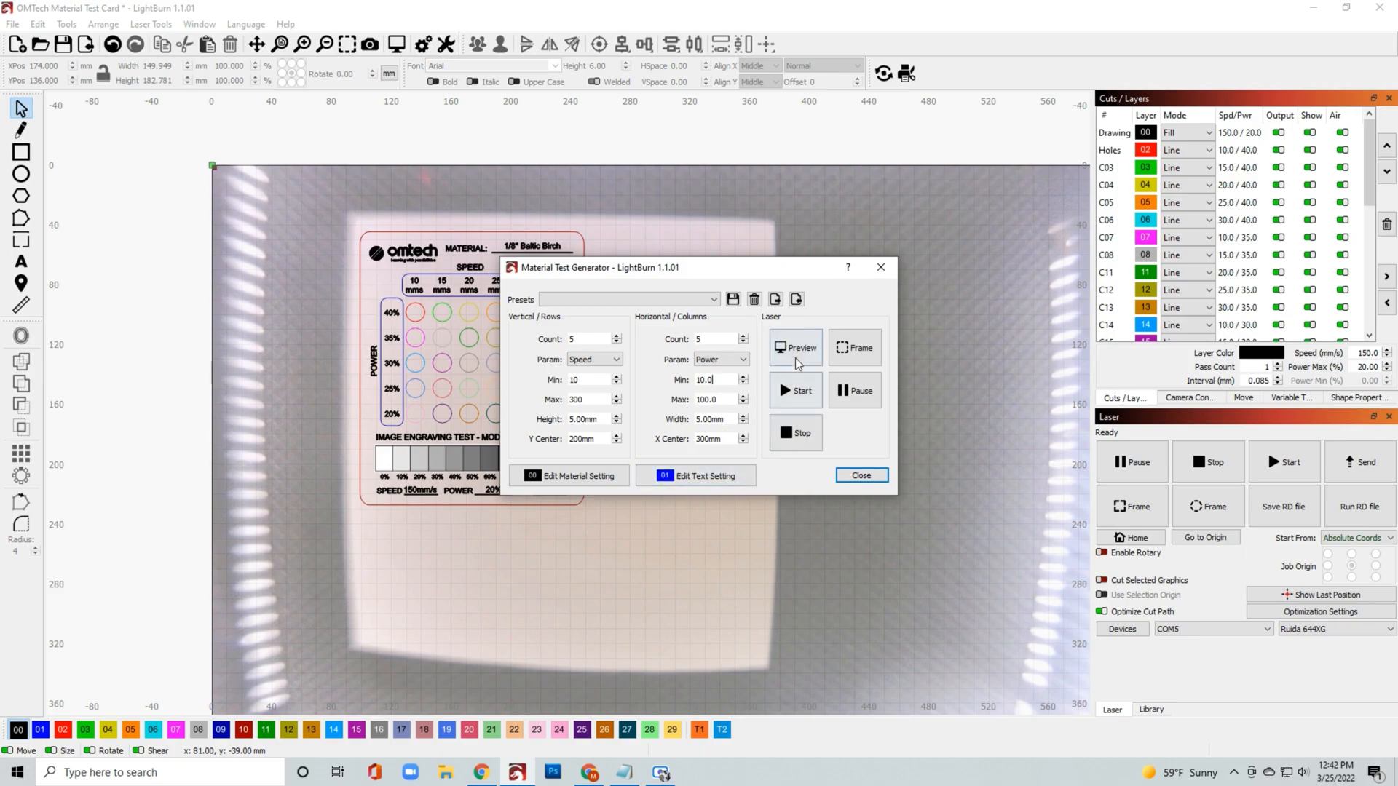
click(796, 346)
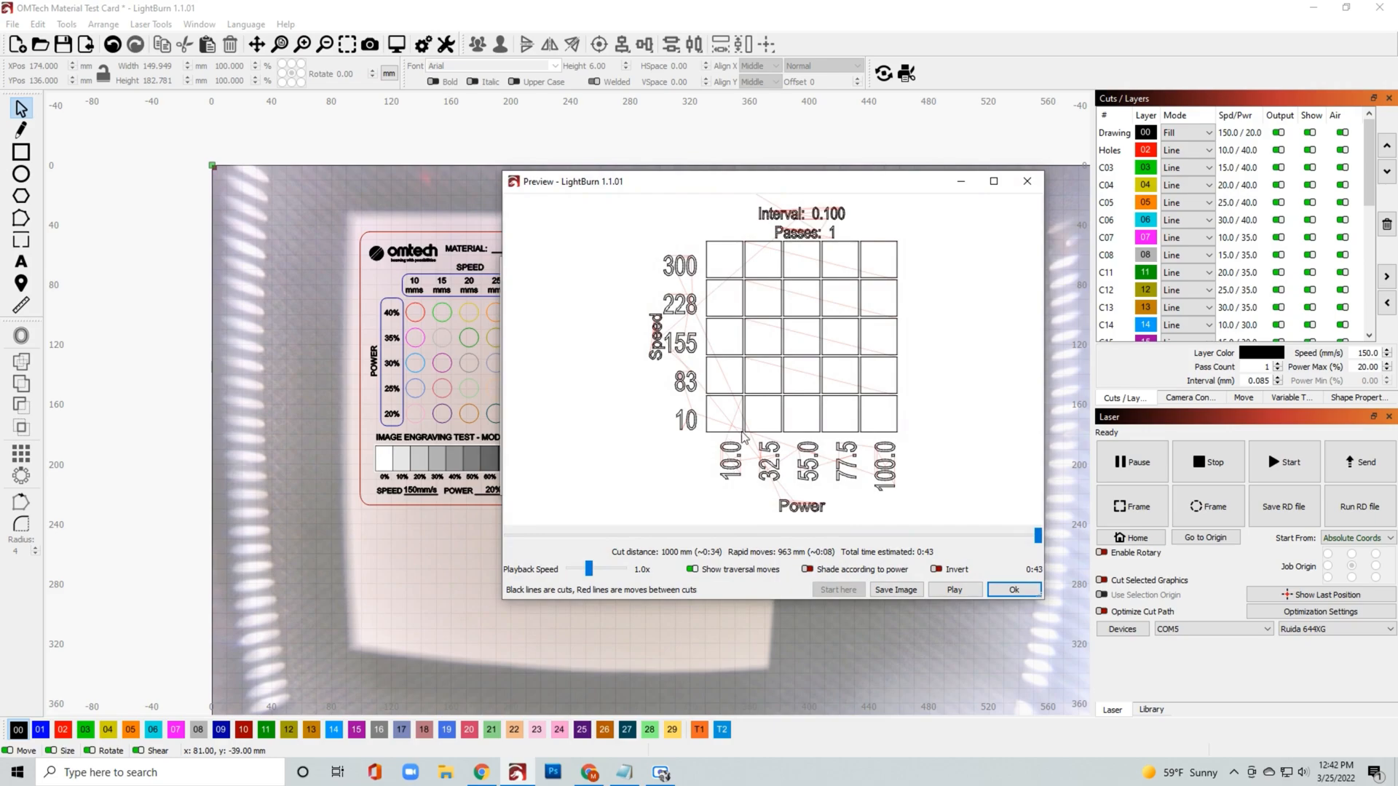
mouse_move(1017, 198)
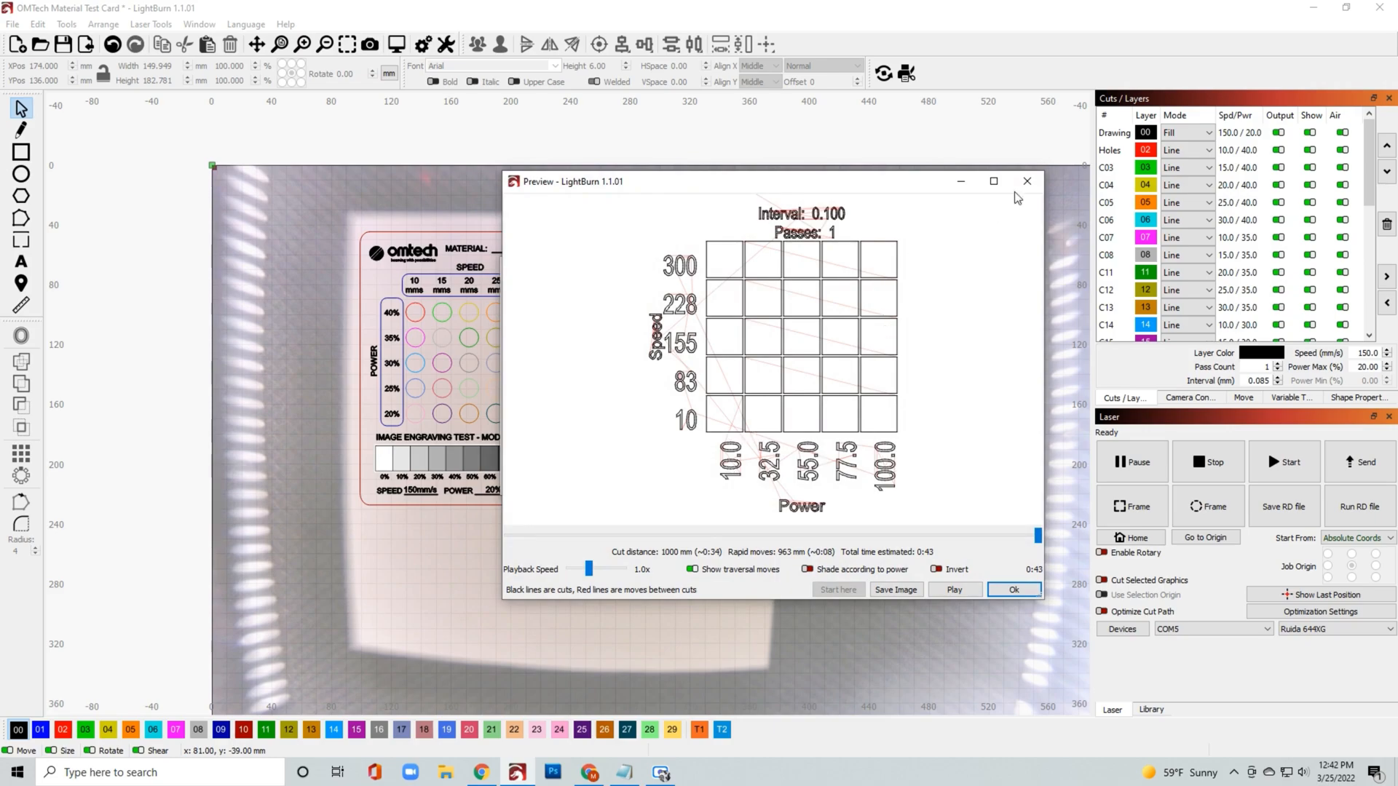
mouse_move(1028, 199)
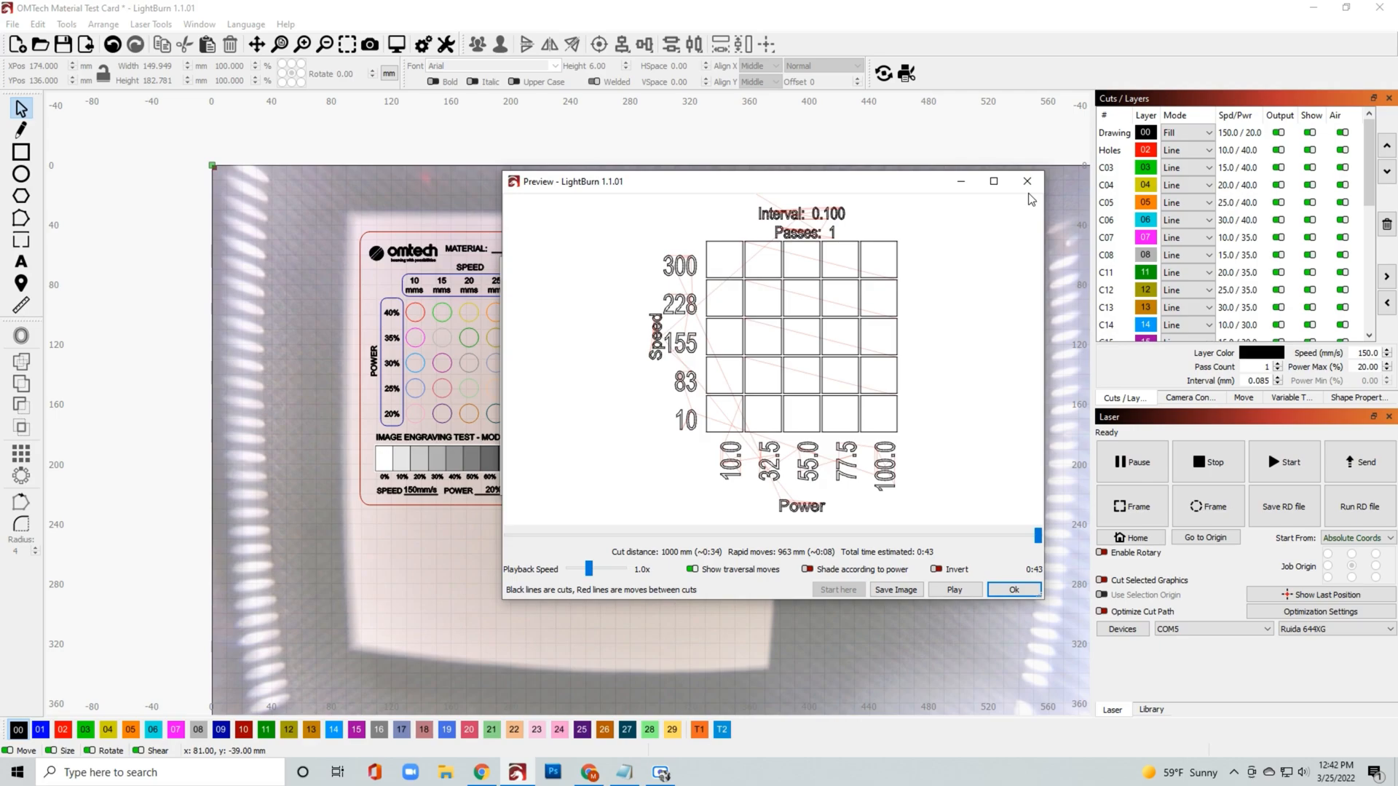
click(1014, 589)
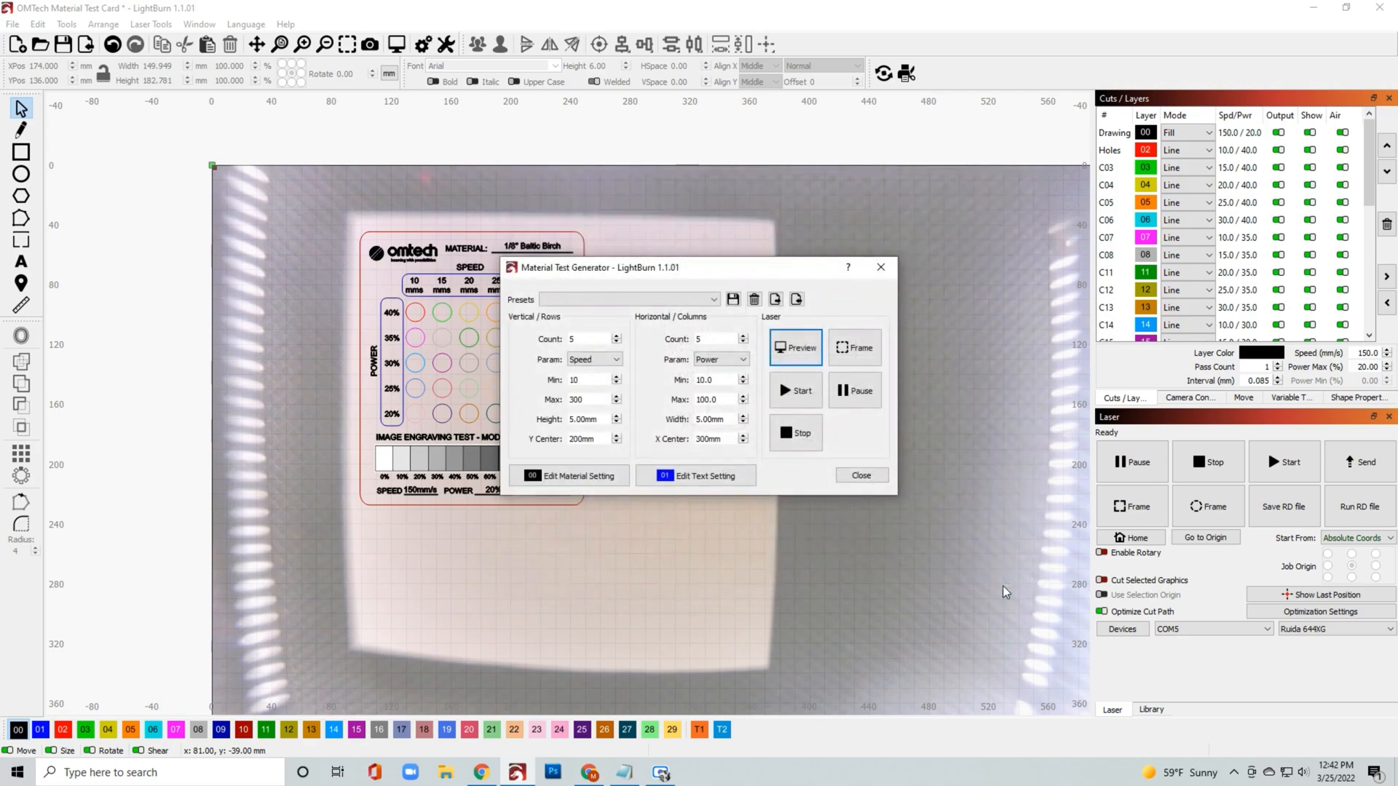
mouse_move(859, 464)
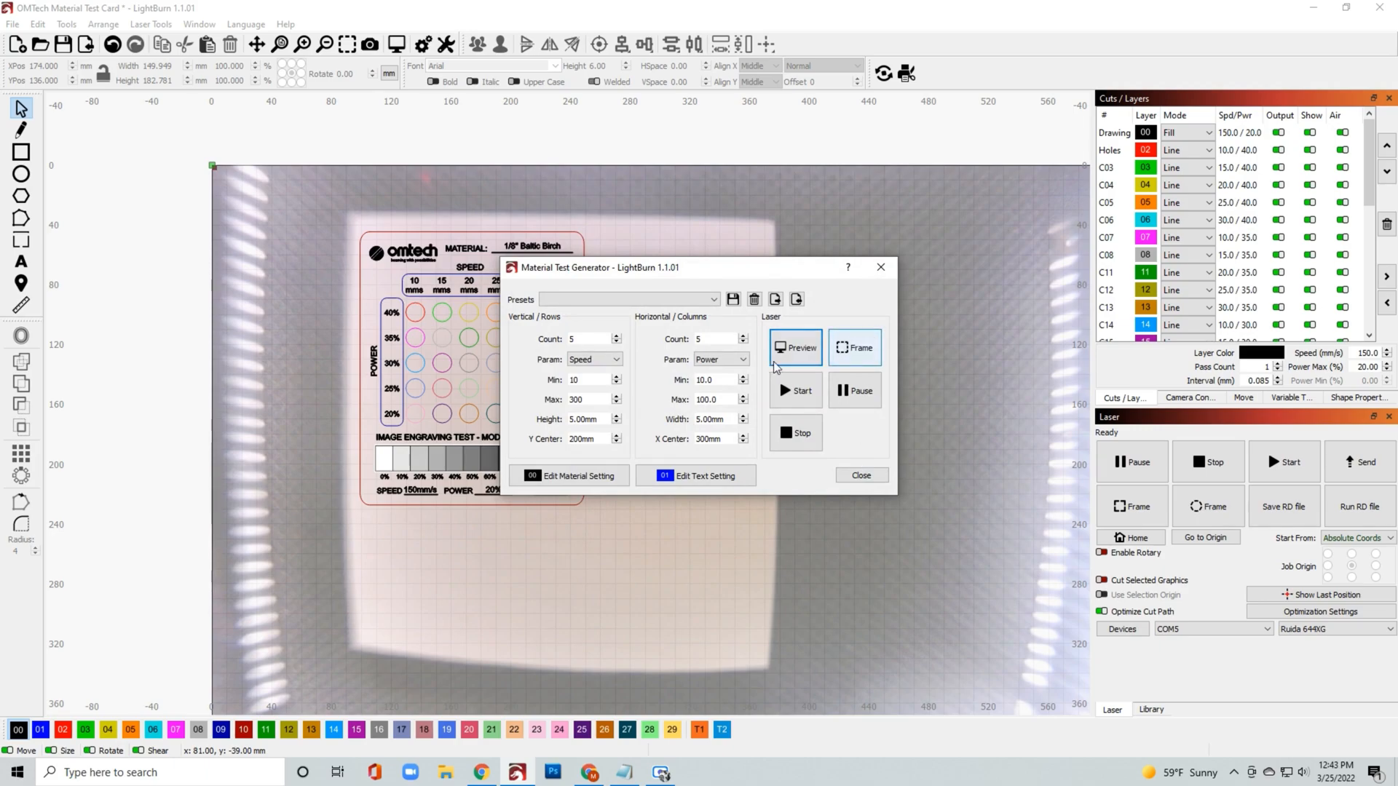
- Set the row parameter to Interval, ranging 0.050 to 0.150
click(593, 358)
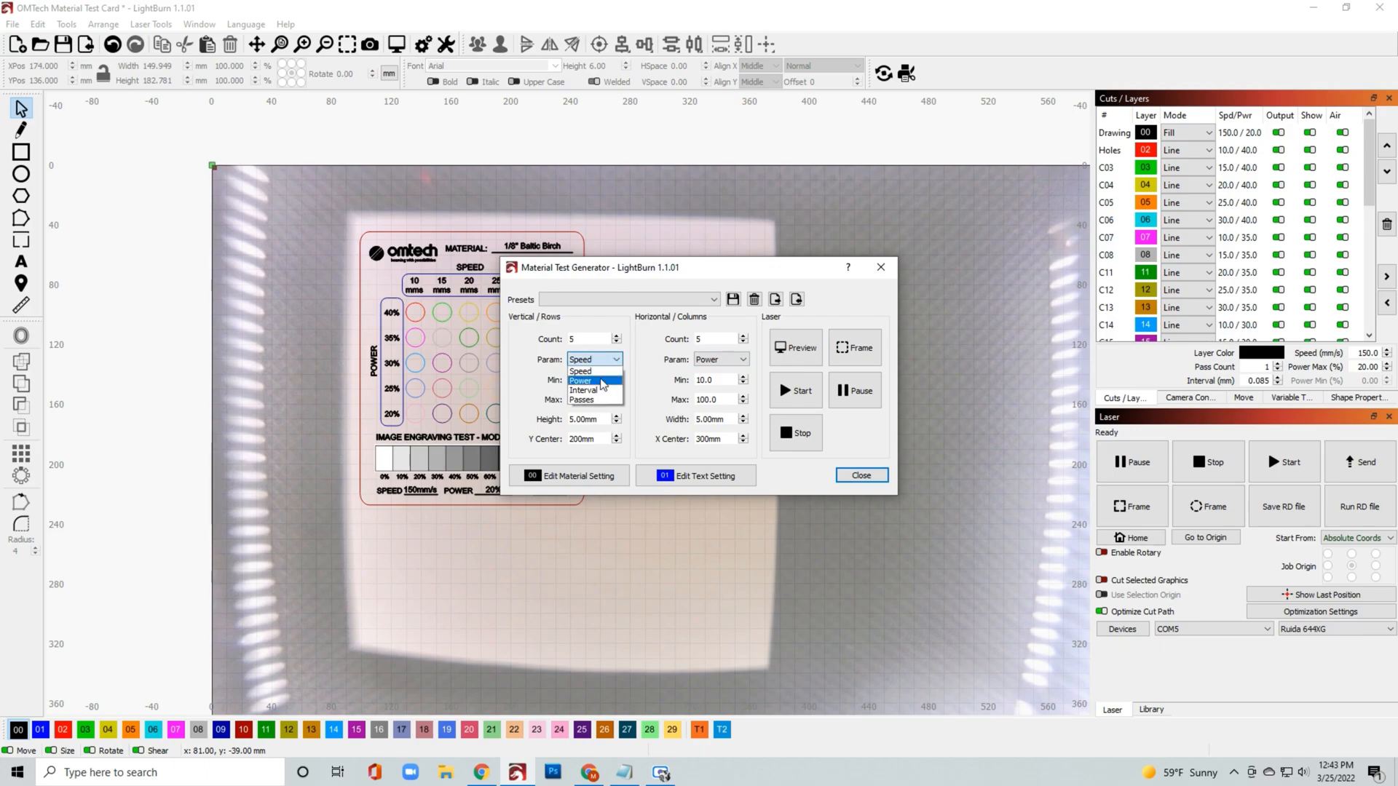
click(583, 390)
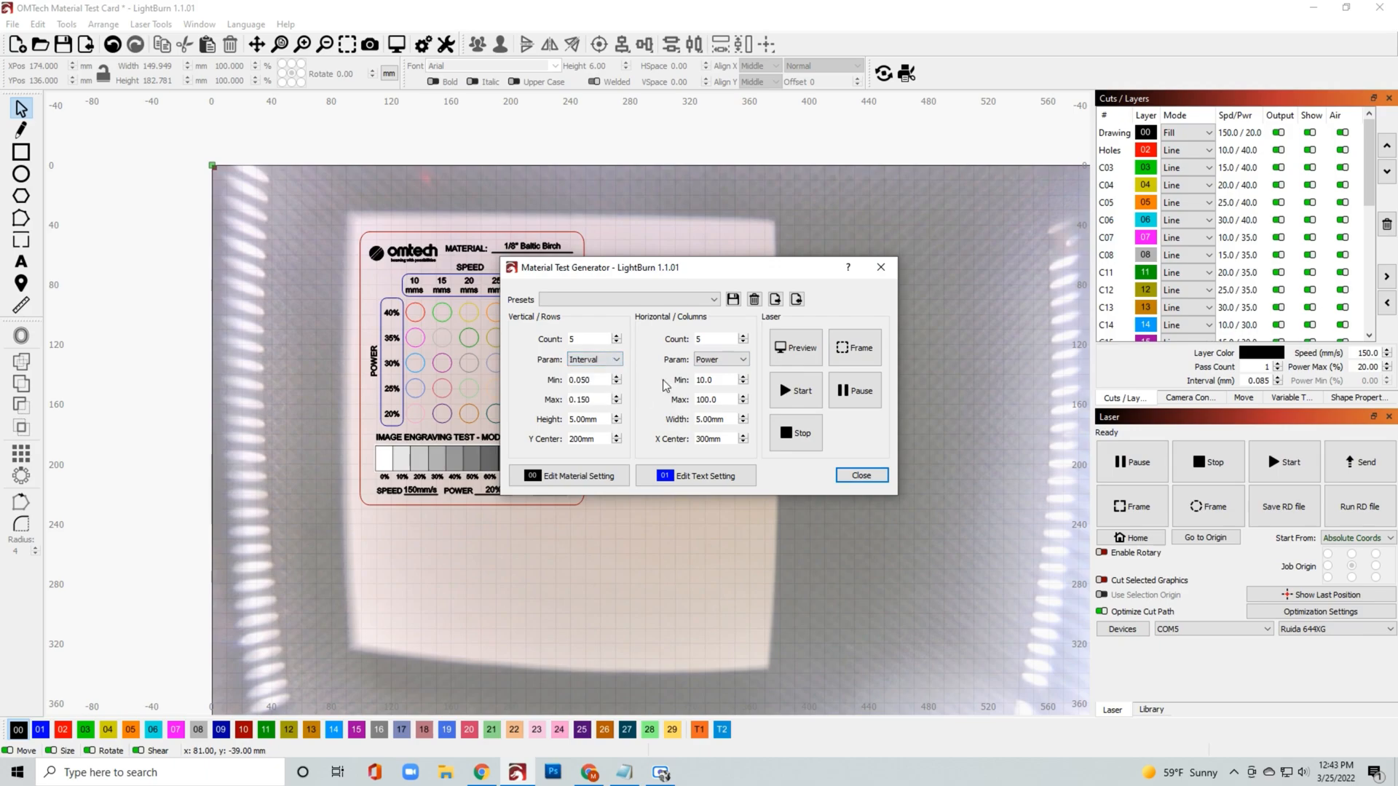
click(794, 348)
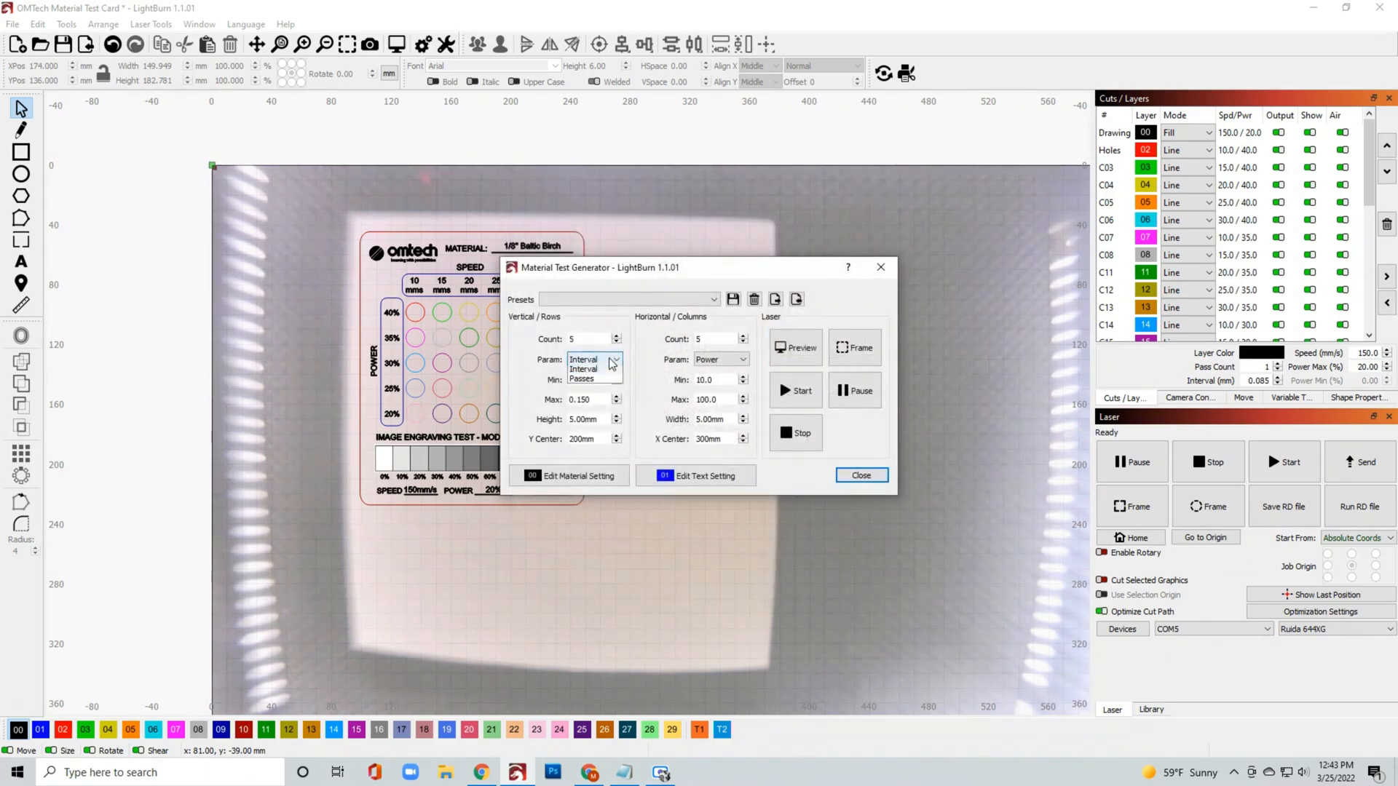
click(583, 359)
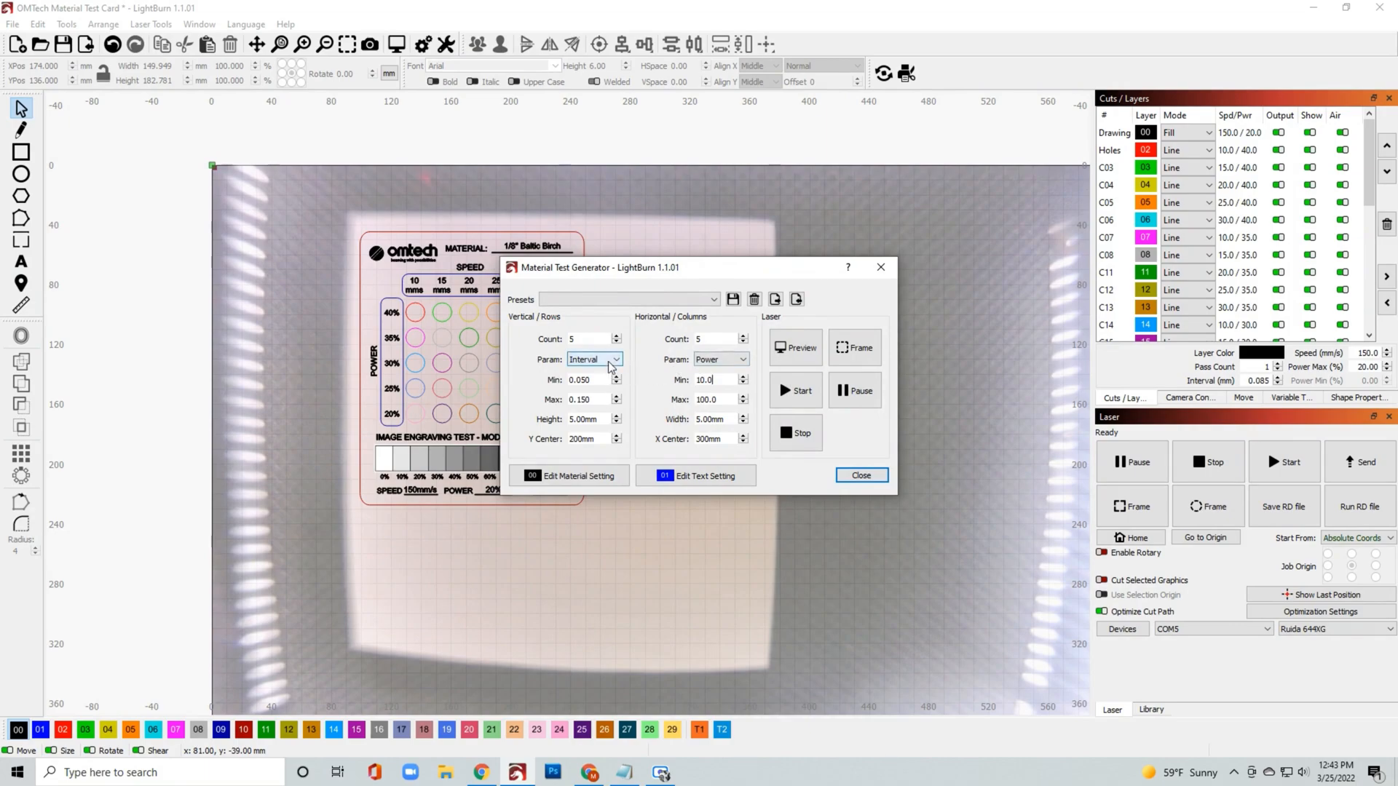
mouse_move(704, 341)
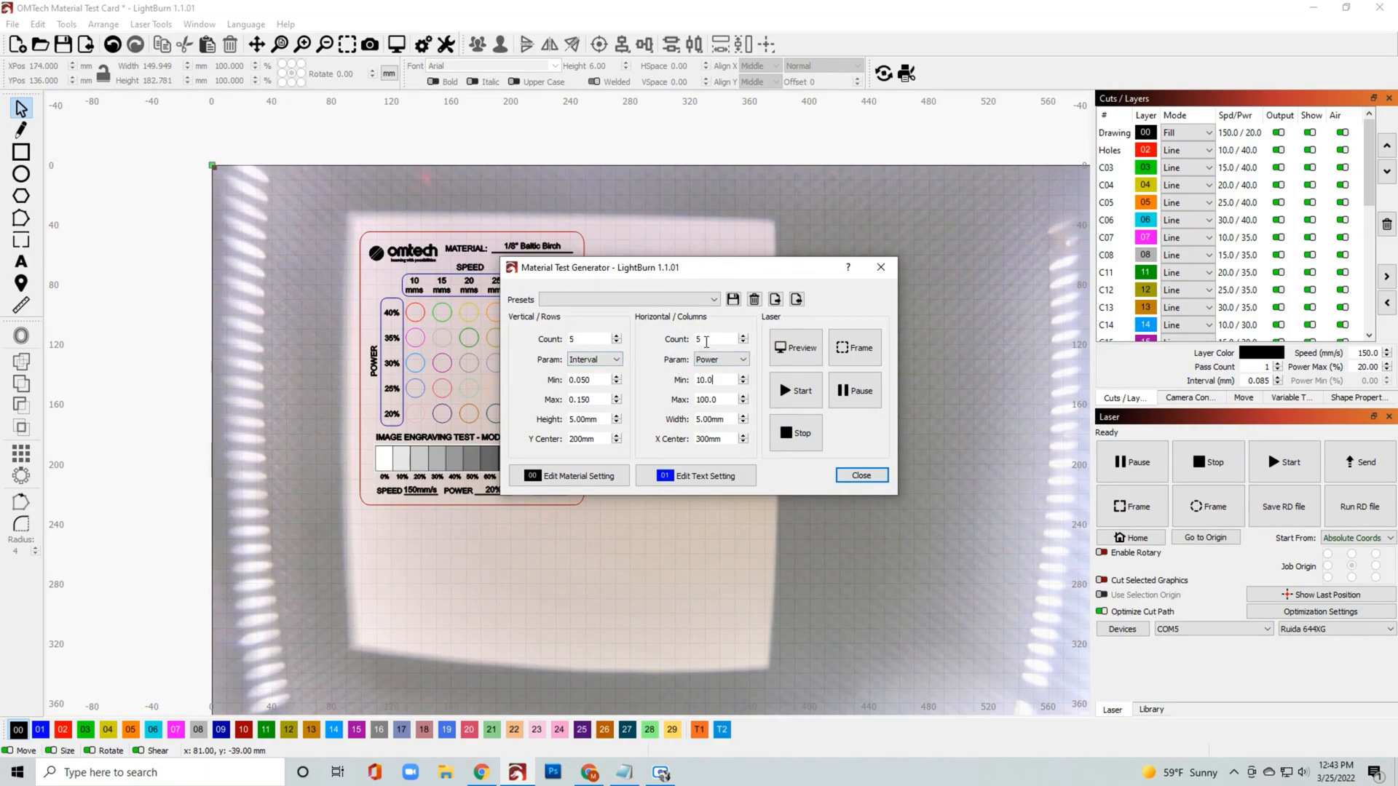